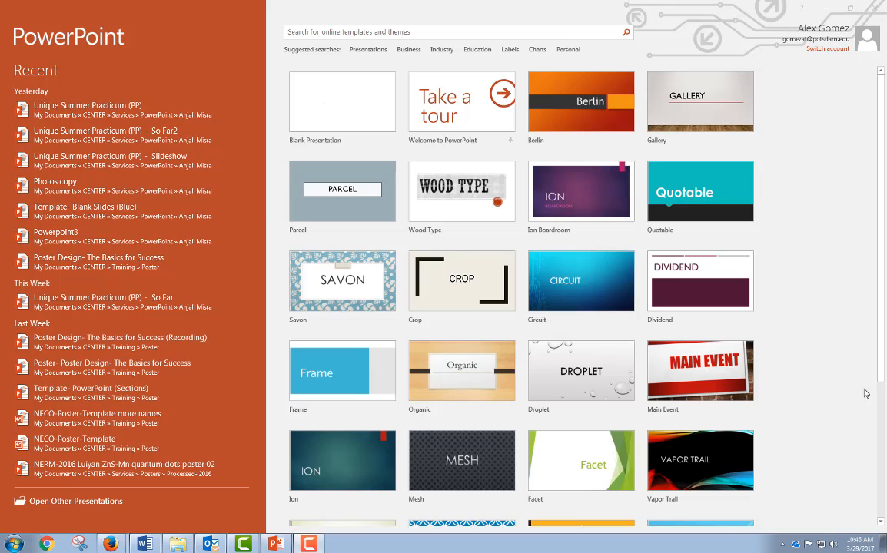
{"action": "mouse_move", "coordinate": [636, 319]}
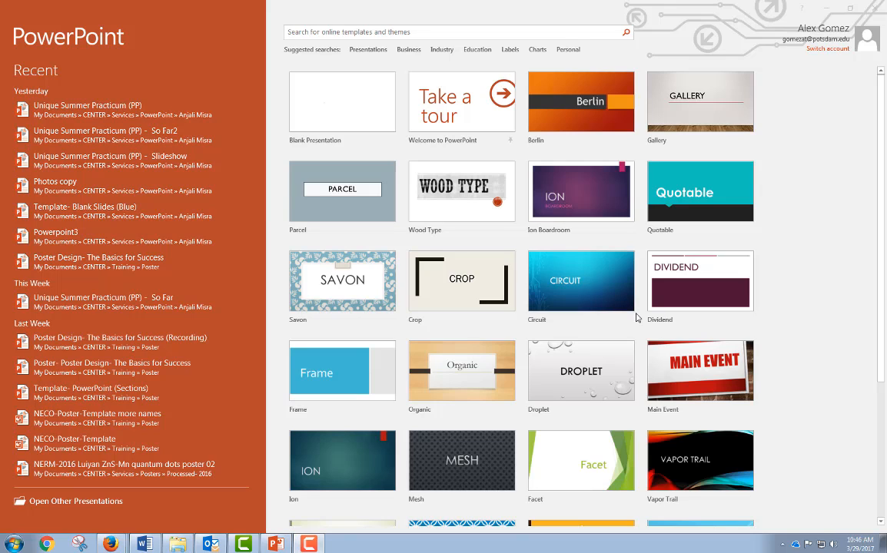
{"action": "mouse_move", "coordinate": [397, 166]}
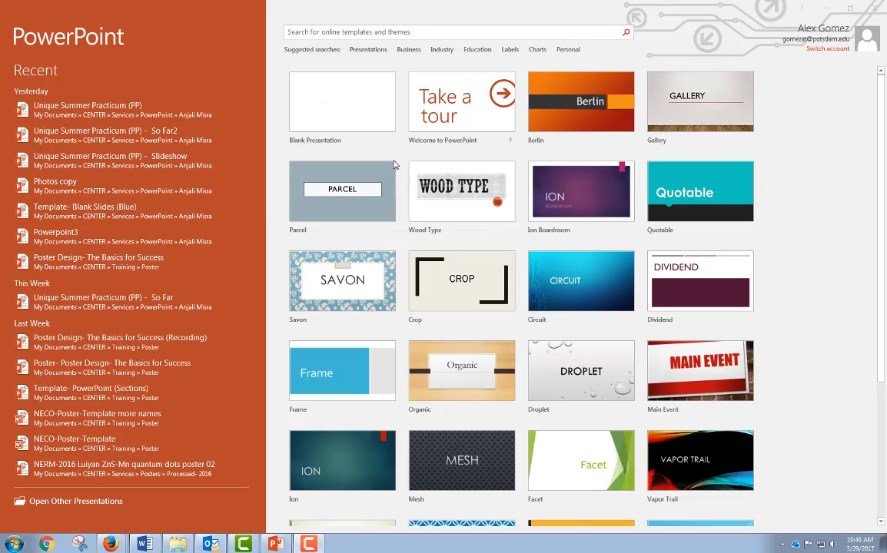
{"action": "mouse_move", "coordinate": [335, 111]}
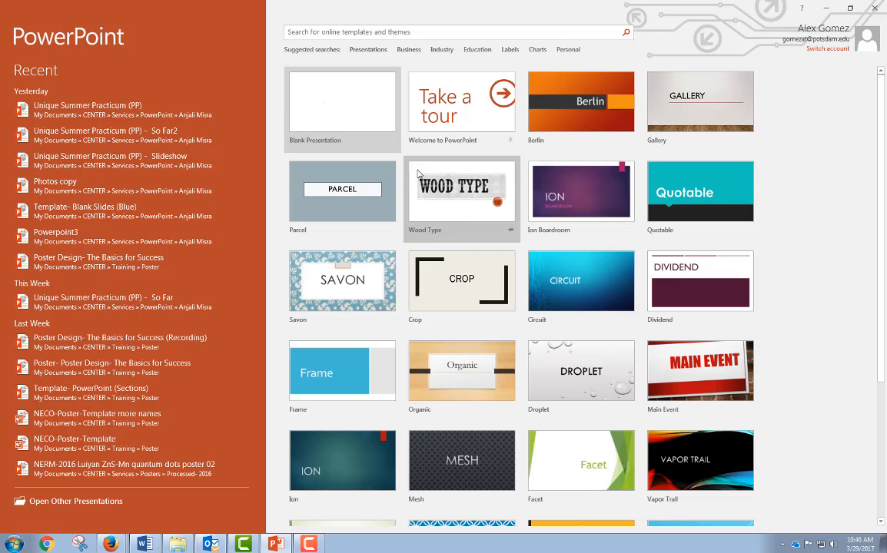
{"action": "mouse_move", "coordinate": [342, 108]}
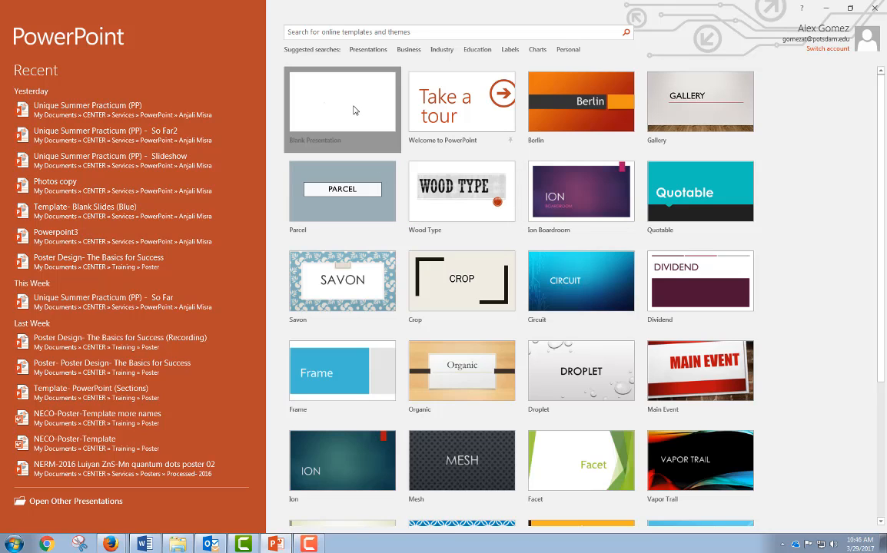
- Start a blank presentation and delete the title and subtitle placeholders from its slide
{"action": "left_click", "coordinate": [341, 110]}
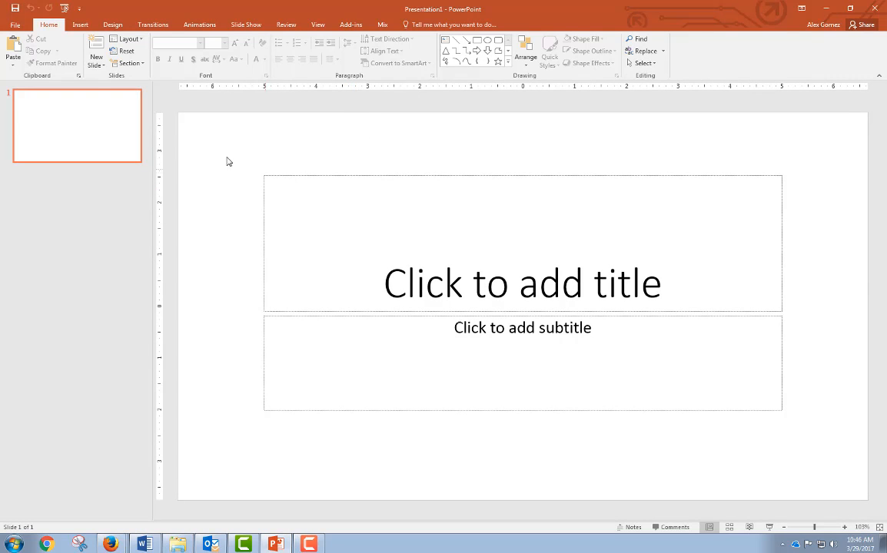
{"action": "mouse_move", "coordinate": [206, 166]}
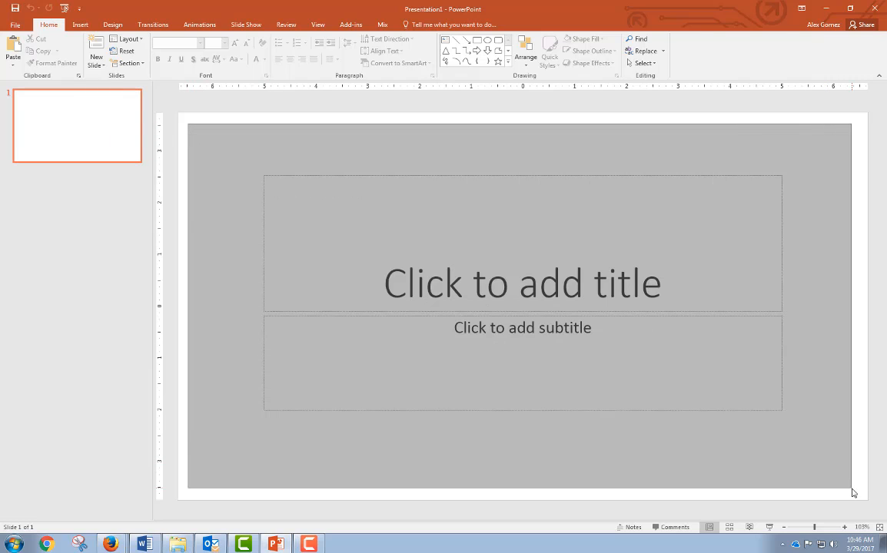
{"action": "left_click", "coordinate": [523, 283]}
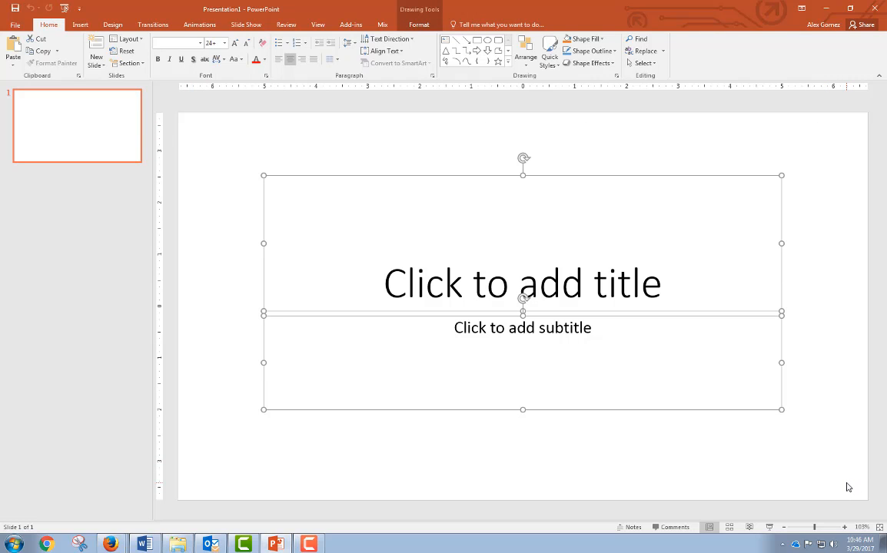
{"action": "left_click", "coordinate": [412, 183]}
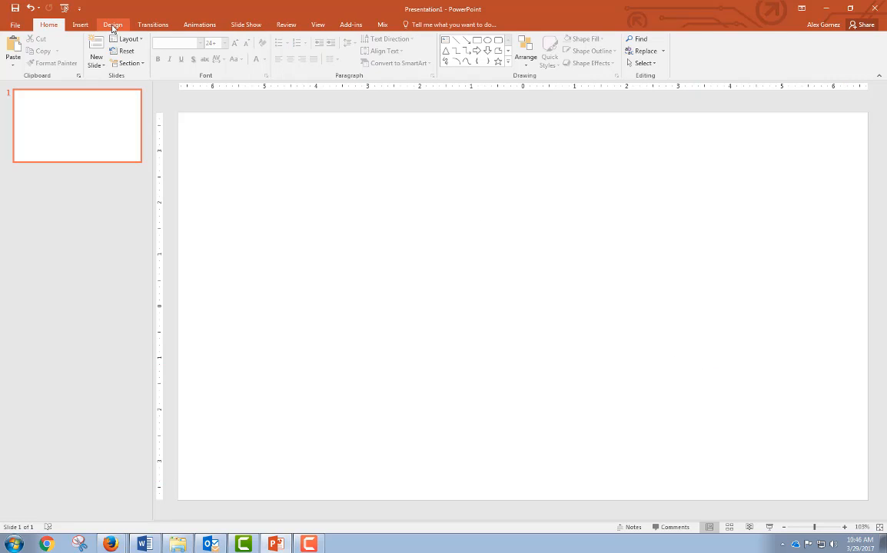
- Bring up the Custom Slide Size settings from the Design ribbon
{"action": "left_click", "coordinate": [113, 25]}
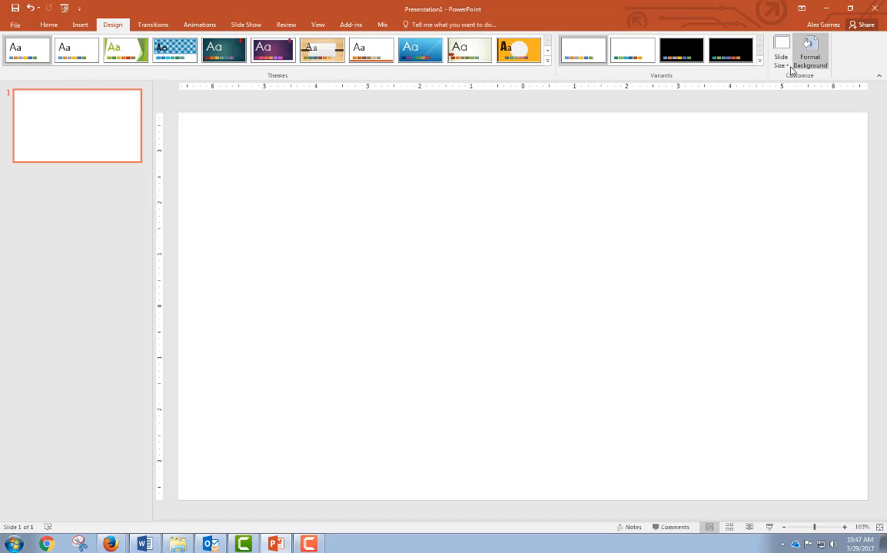
{"action": "mouse_move", "coordinate": [781, 54]}
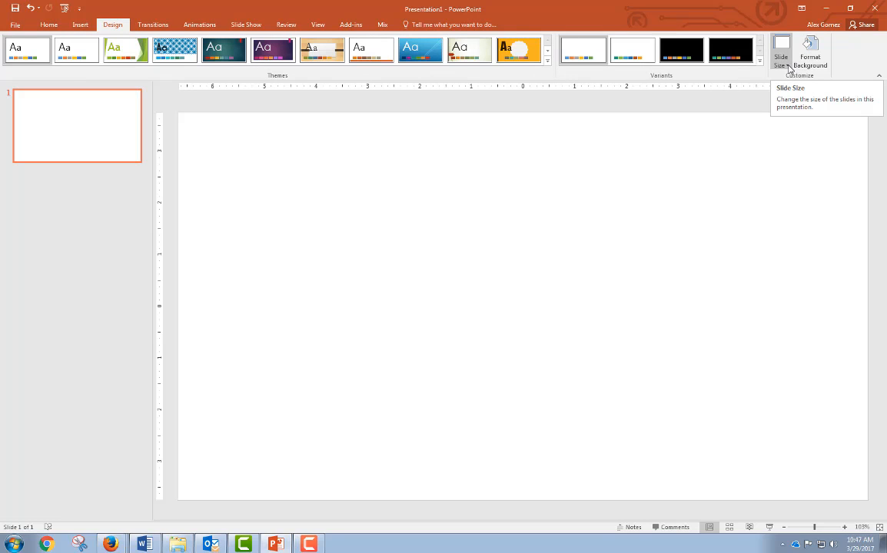
{"action": "left_click", "coordinate": [781, 49]}
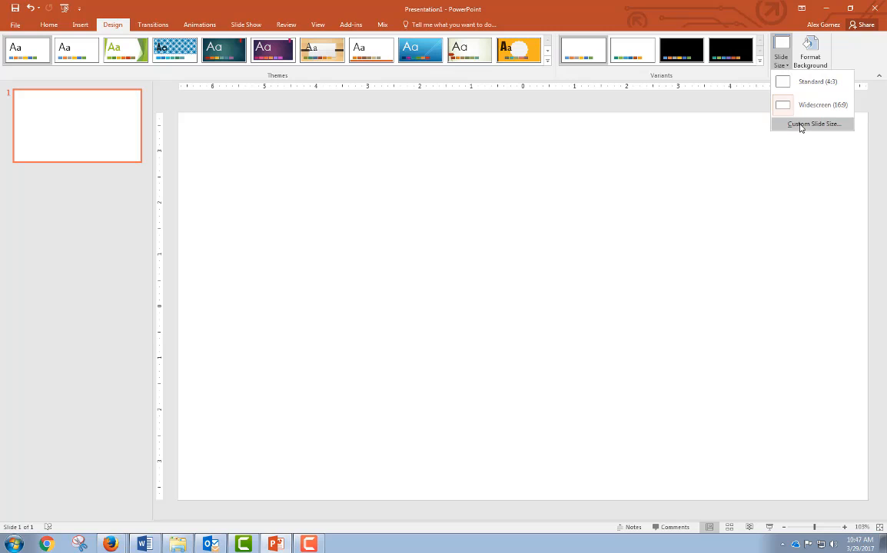
{"action": "left_click", "coordinate": [813, 123]}
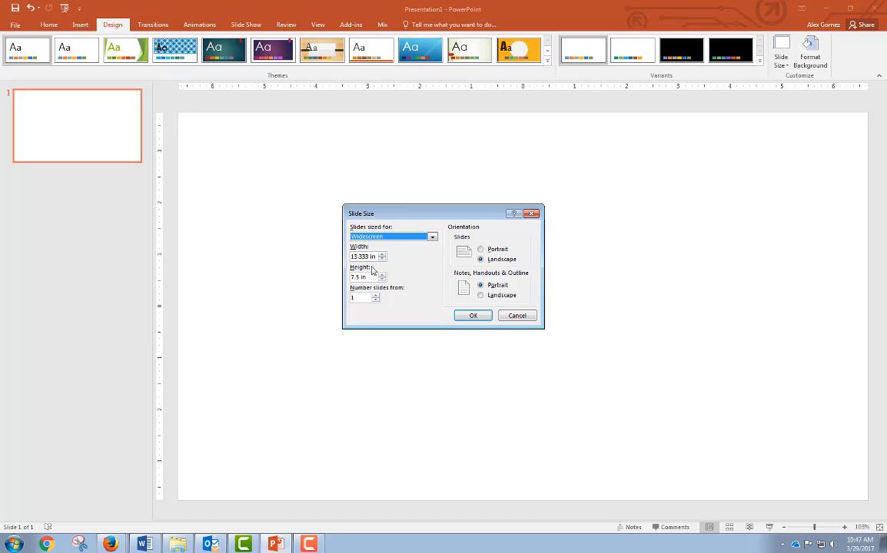
- Enter a width of 48 in and height of 36 in and confirm the size
{"action": "left_click", "coordinate": [366, 255]}
{"action": "type", "text": "42"}
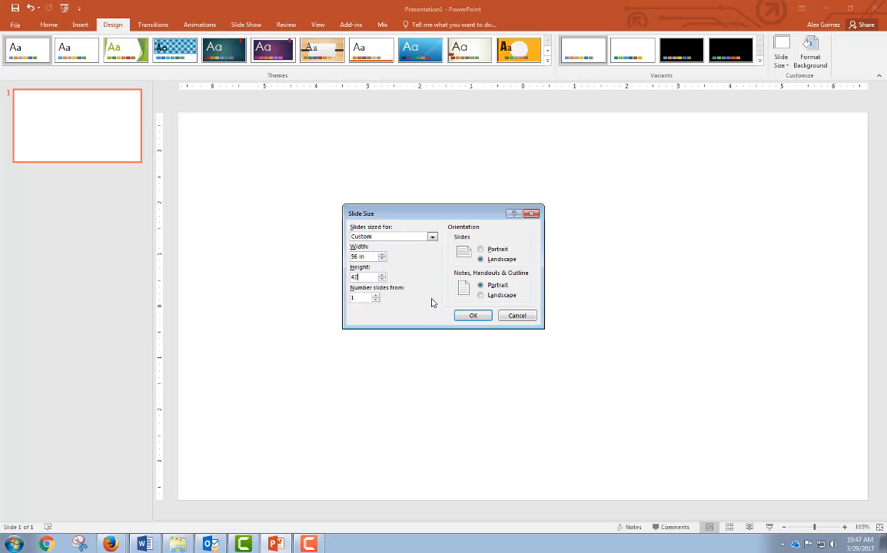
{"action": "mouse_move", "coordinate": [423, 295]}
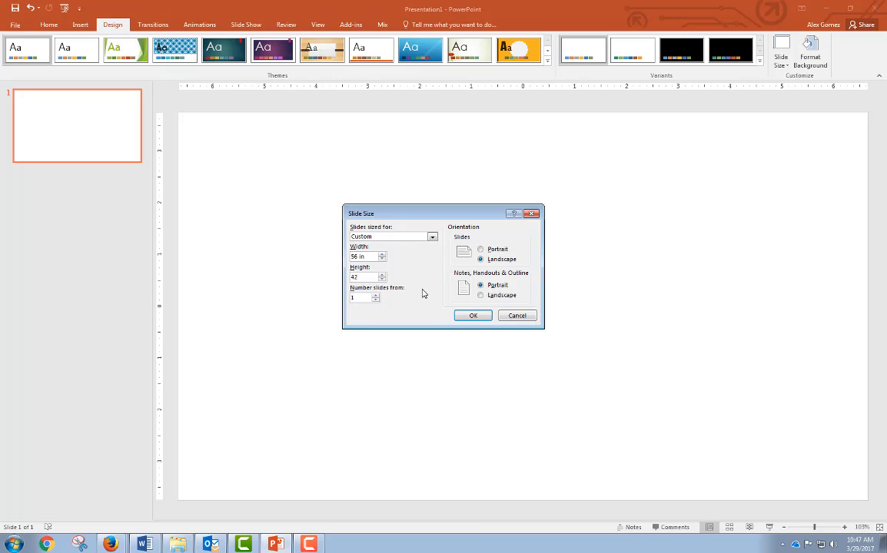
{"action": "mouse_move", "coordinate": [402, 274]}
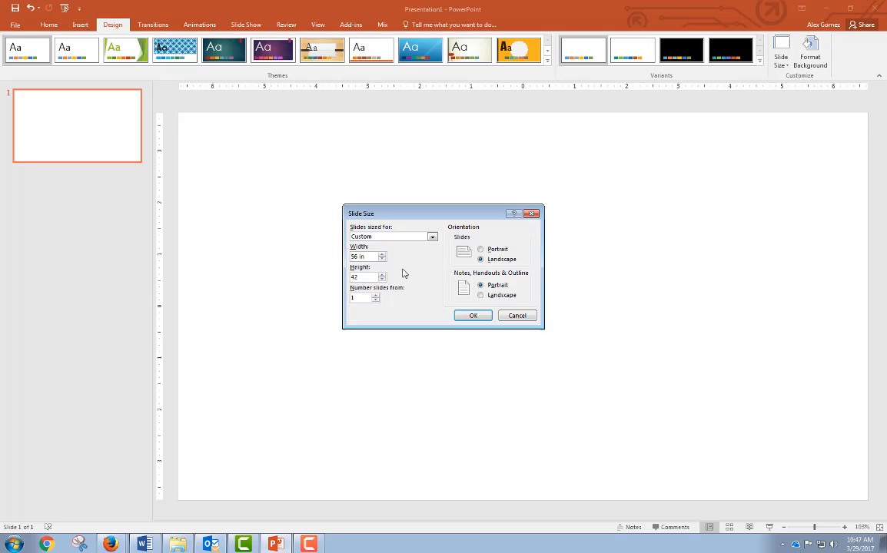
{"action": "left_click", "coordinate": [366, 255]}
{"action": "type", "text": "48"}
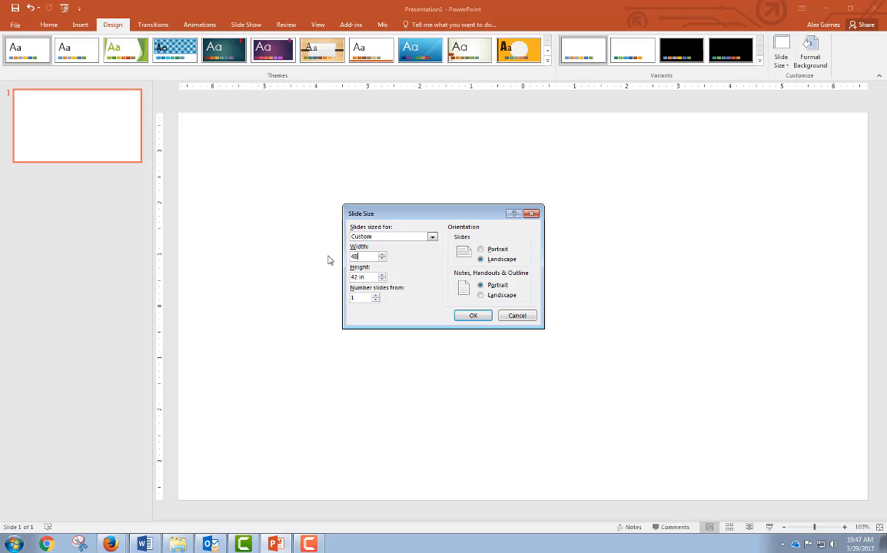
{"action": "triple_click", "coordinate": [368, 276]}
{"action": "type", "text": "36"}
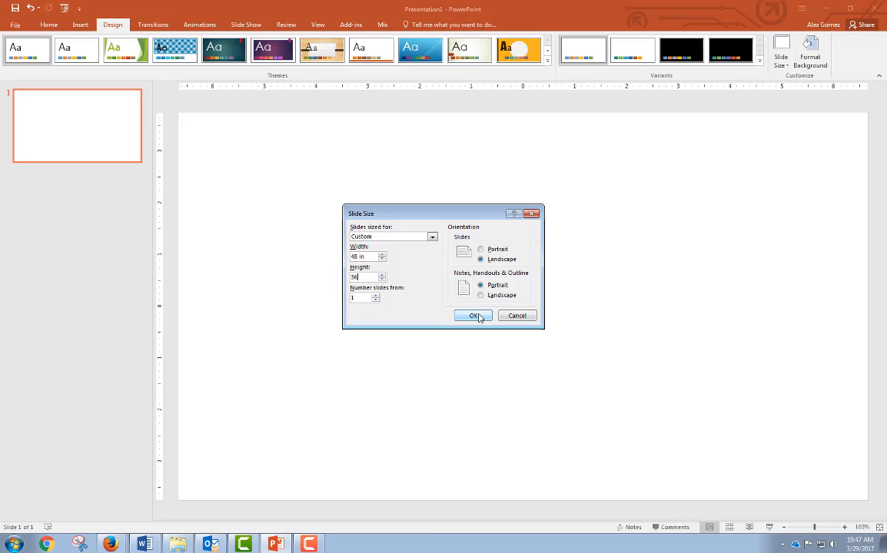
{"action": "left_click", "coordinate": [473, 317]}
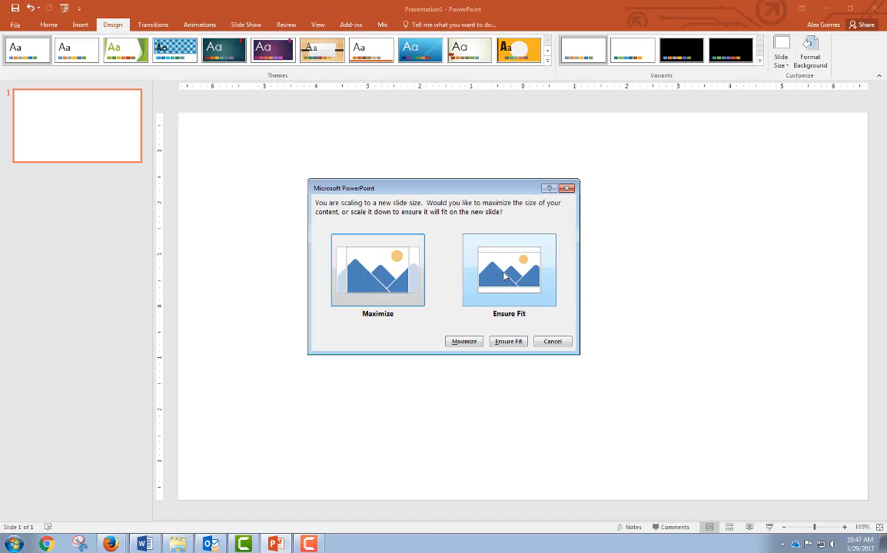
- Choose the content scaling for the new size, then recheck and reconfirm the 48 by 36 in slide size
{"action": "left_click", "coordinate": [508, 341]}
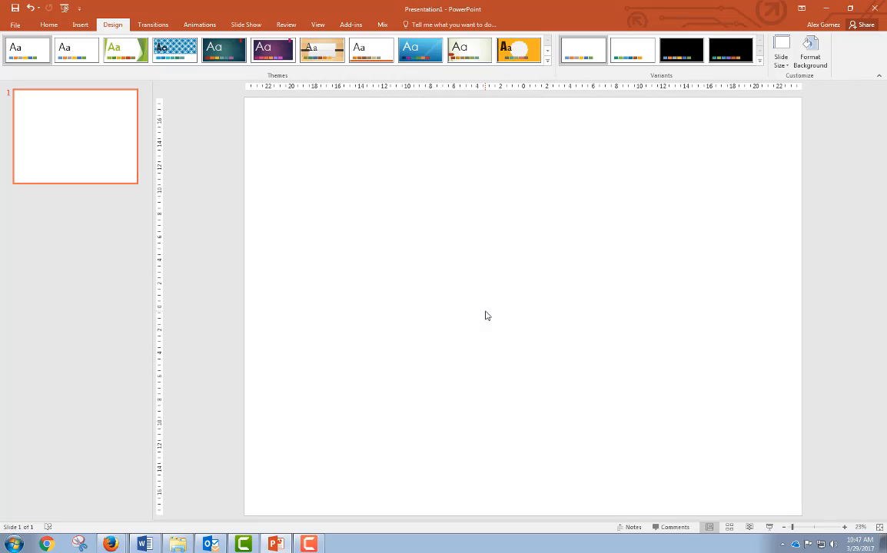
{"action": "mouse_move", "coordinate": [459, 284]}
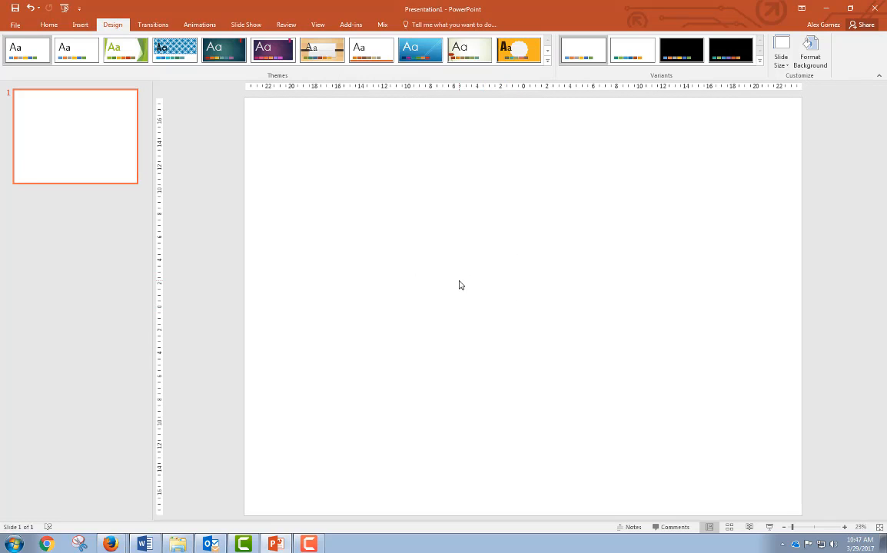
{"action": "left_click", "coordinate": [781, 49]}
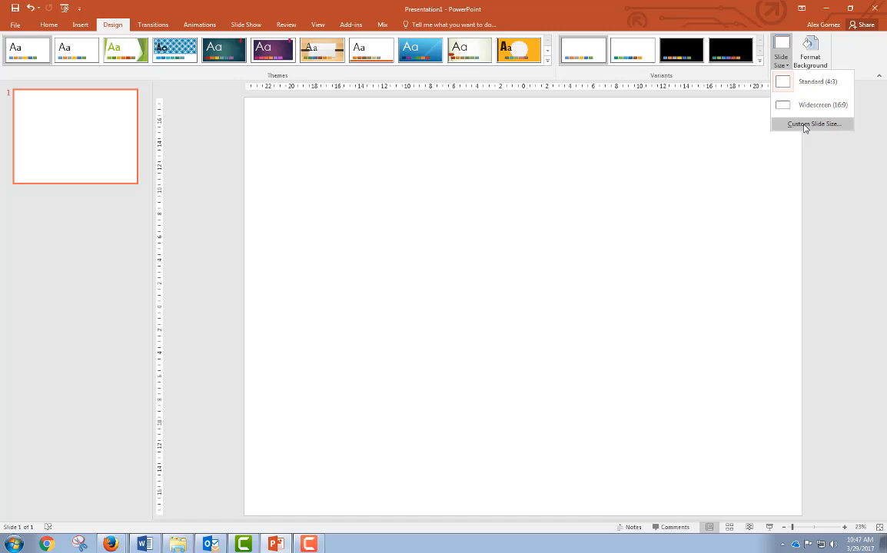
{"action": "left_click", "coordinate": [815, 123]}
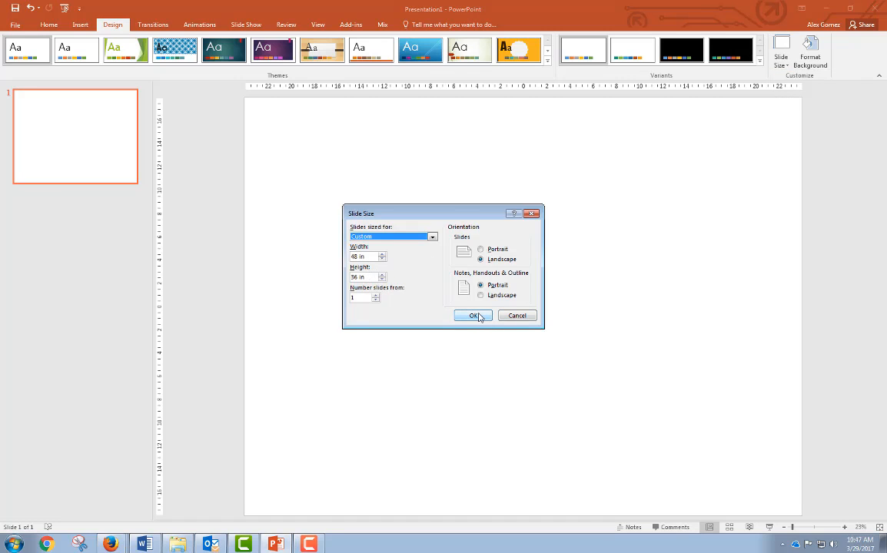
{"action": "left_click", "coordinate": [473, 316]}
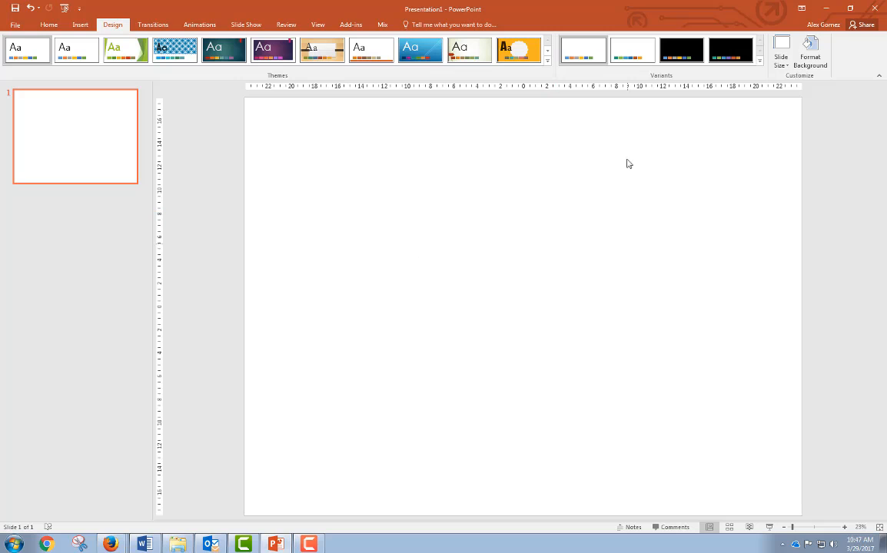
{"action": "mouse_move", "coordinate": [712, 185]}
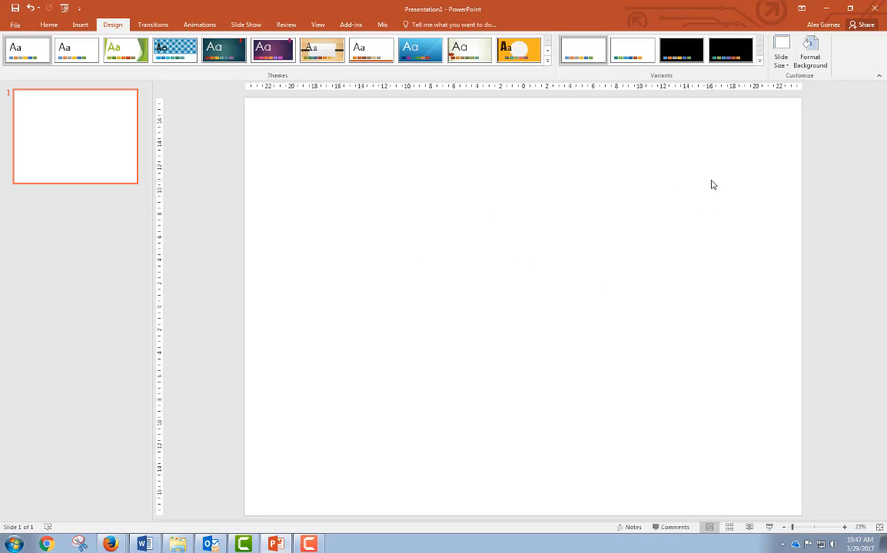
{"action": "mouse_move", "coordinate": [477, 262]}
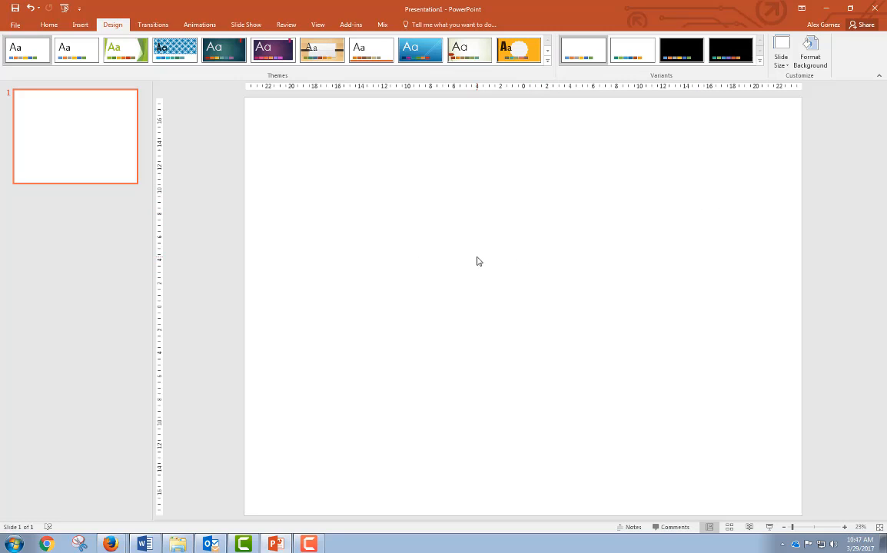
{"action": "mouse_move", "coordinate": [459, 249]}
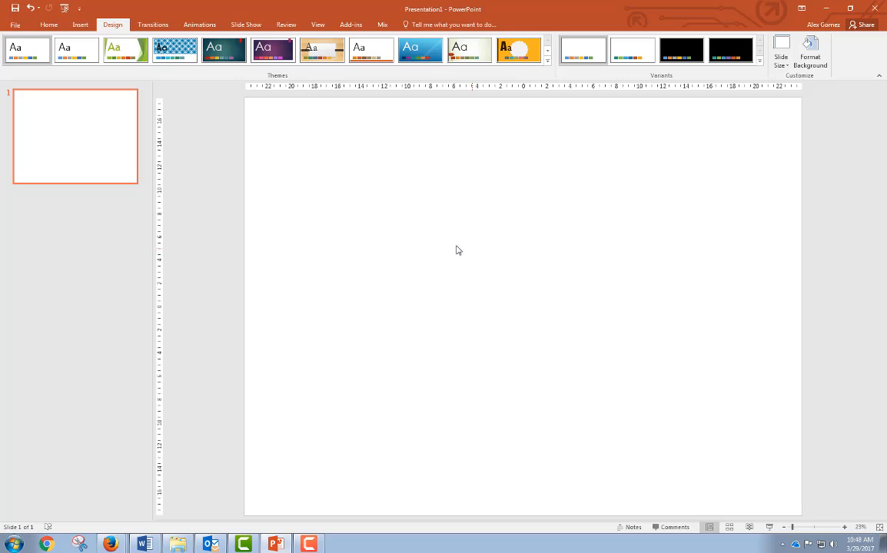
{"action": "mouse_move", "coordinate": [336, 212]}
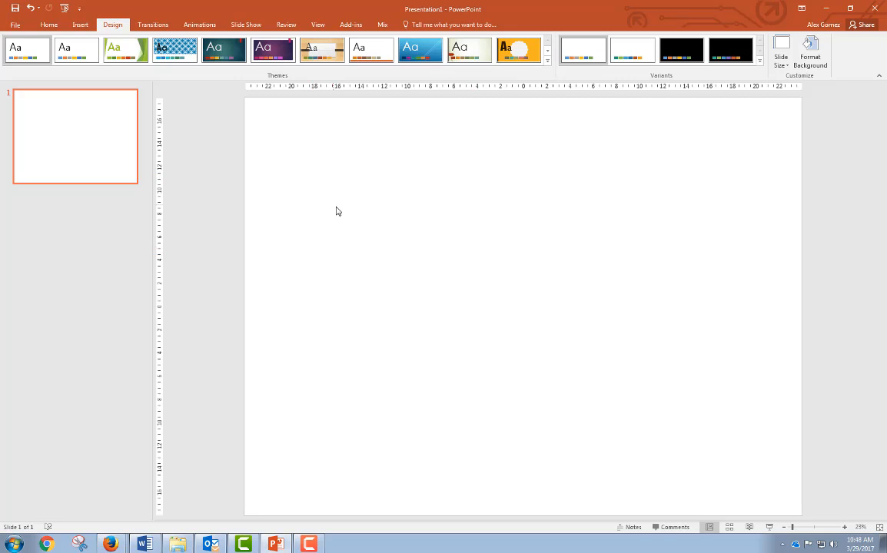
{"action": "mouse_move", "coordinate": [355, 215]}
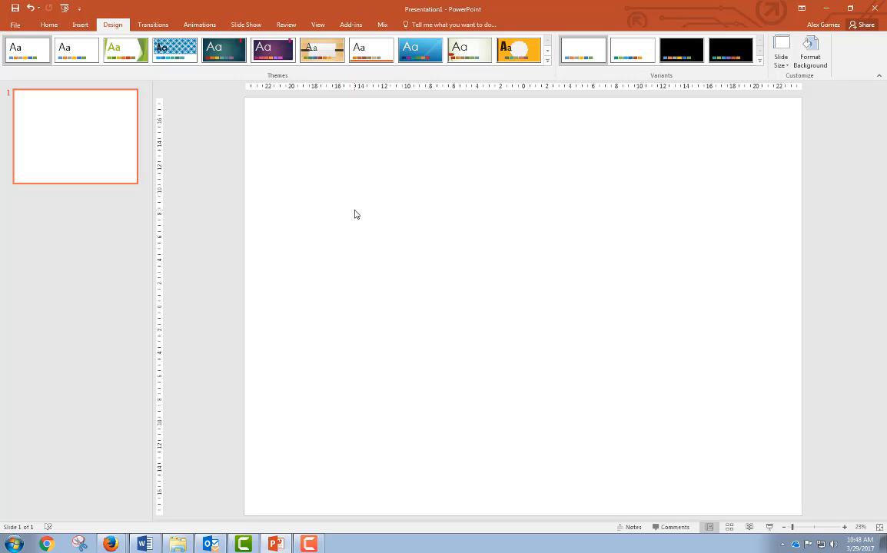
{"action": "mouse_move", "coordinate": [358, 206]}
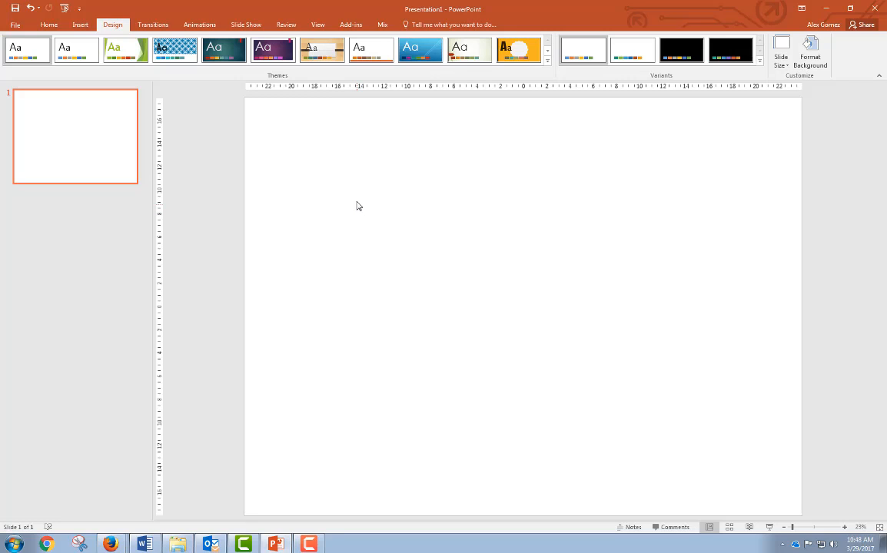
{"action": "mouse_move", "coordinate": [369, 178]}
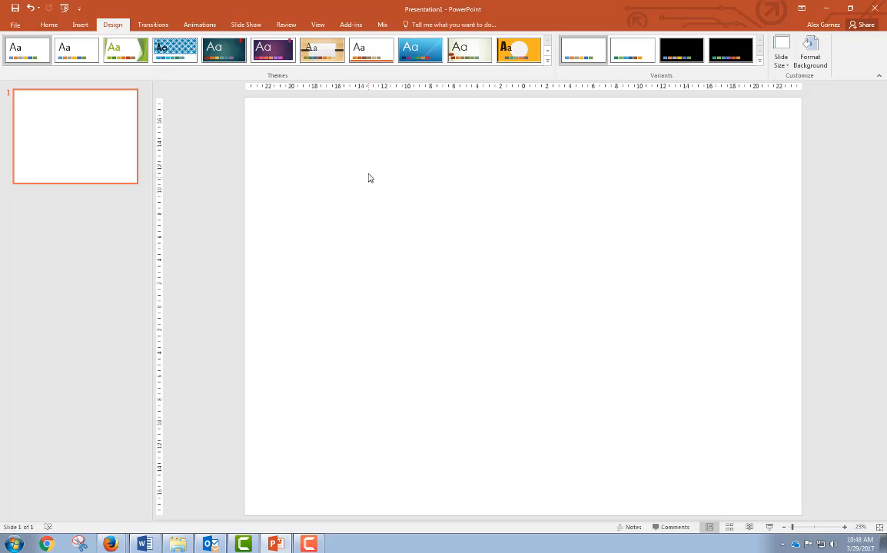
{"action": "mouse_move", "coordinate": [421, 178]}
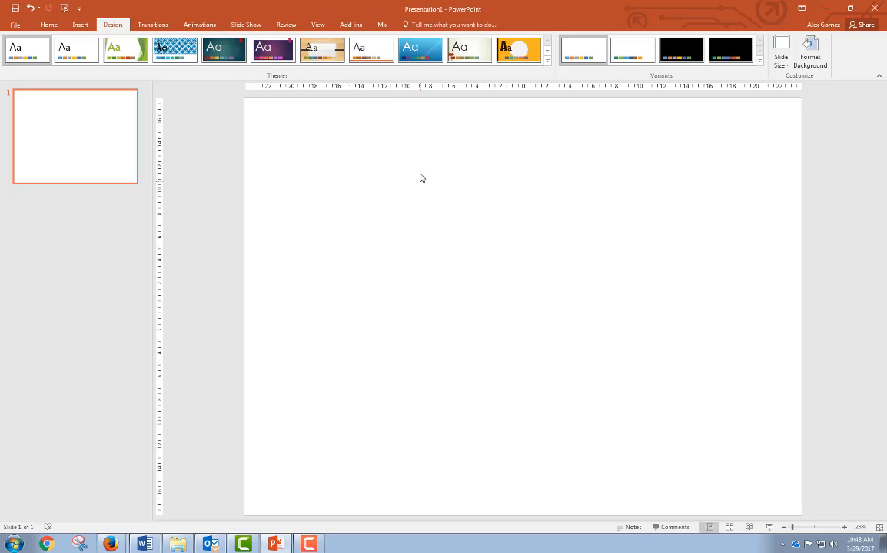
{"action": "mouse_move", "coordinate": [357, 135]}
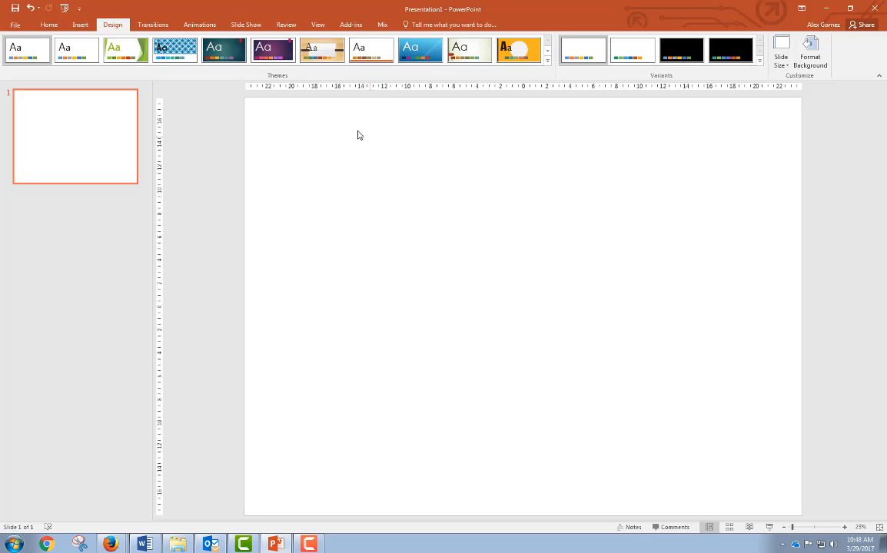
{"action": "mouse_move", "coordinate": [209, 92]}
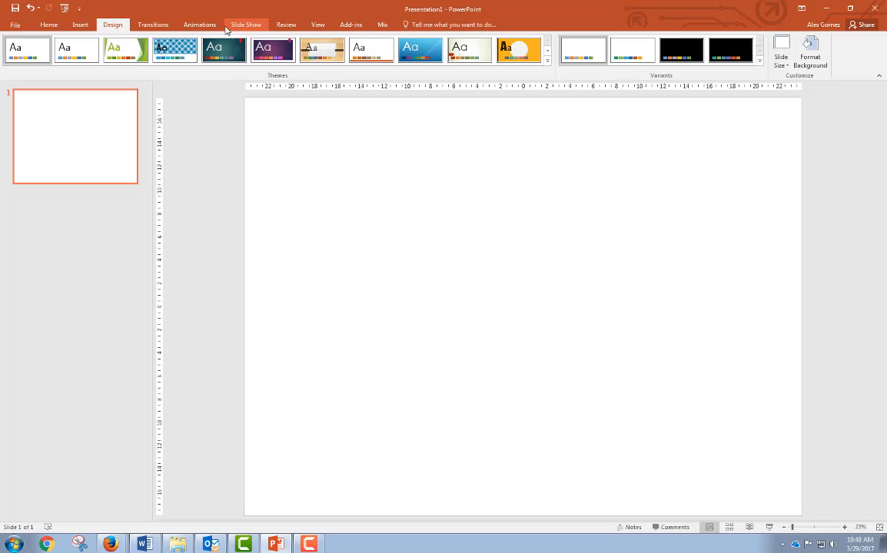
{"action": "left_click", "coordinate": [80, 25]}
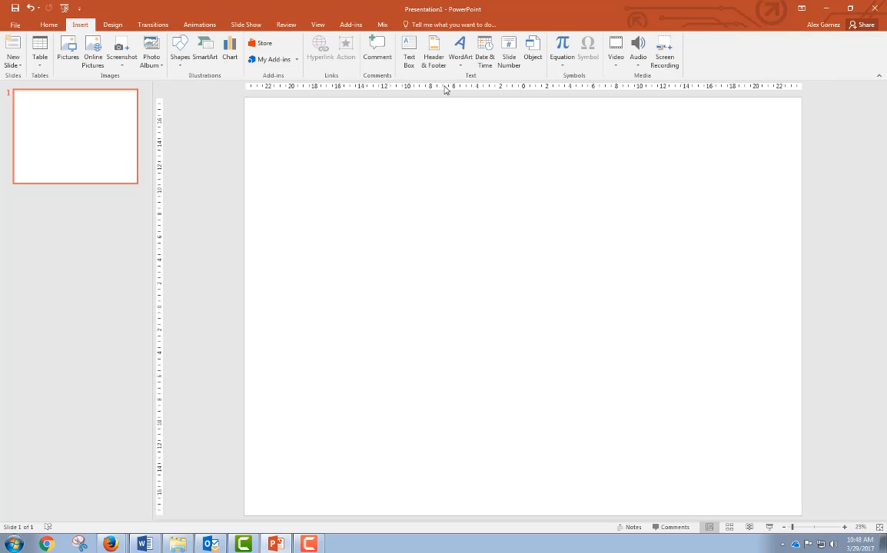
{"action": "mouse_move", "coordinate": [409, 52]}
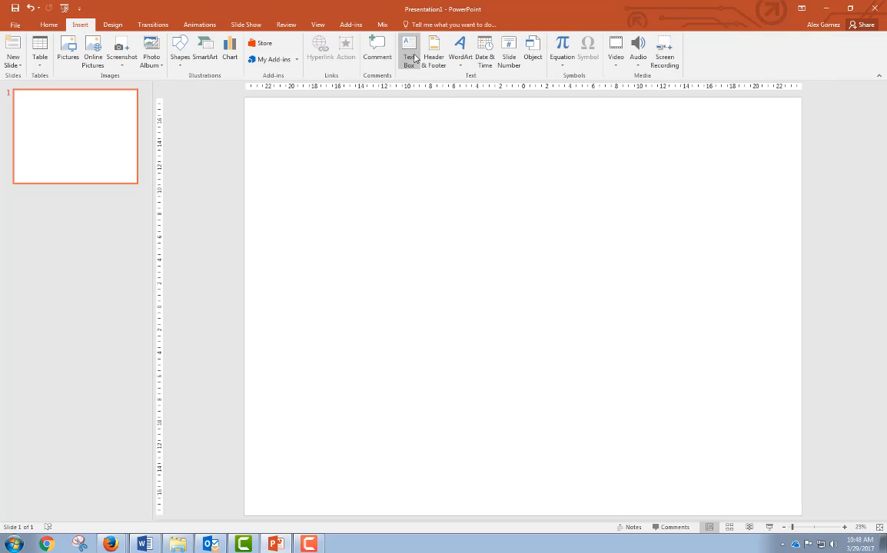
{"action": "left_click_drag", "start_coordinate": [279, 139], "coordinate": [581, 181]}
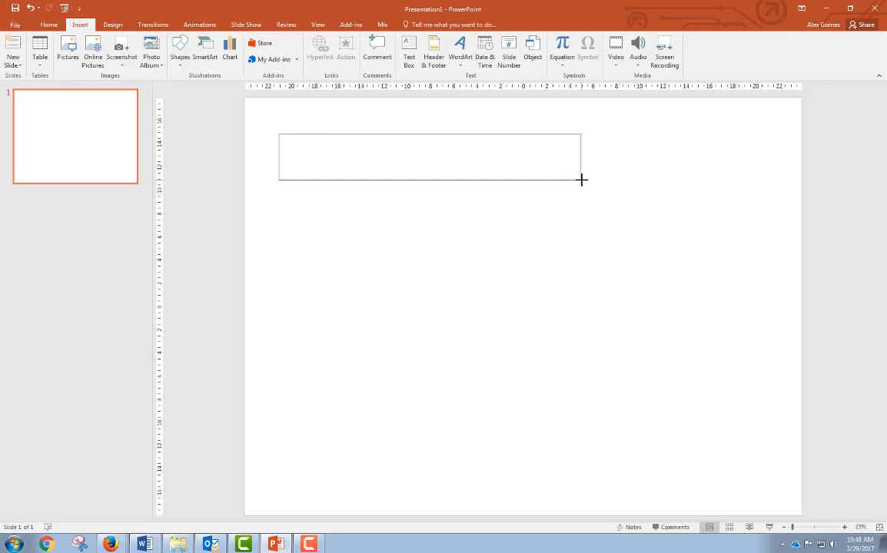
{"action": "left_click_drag", "start_coordinate": [279, 133], "coordinate": [583, 178]}
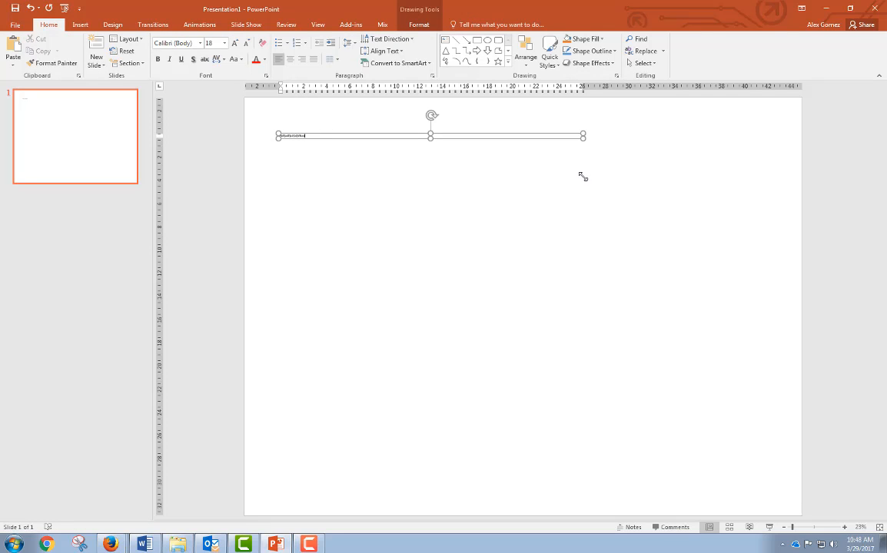
{"action": "mouse_move", "coordinate": [325, 186]}
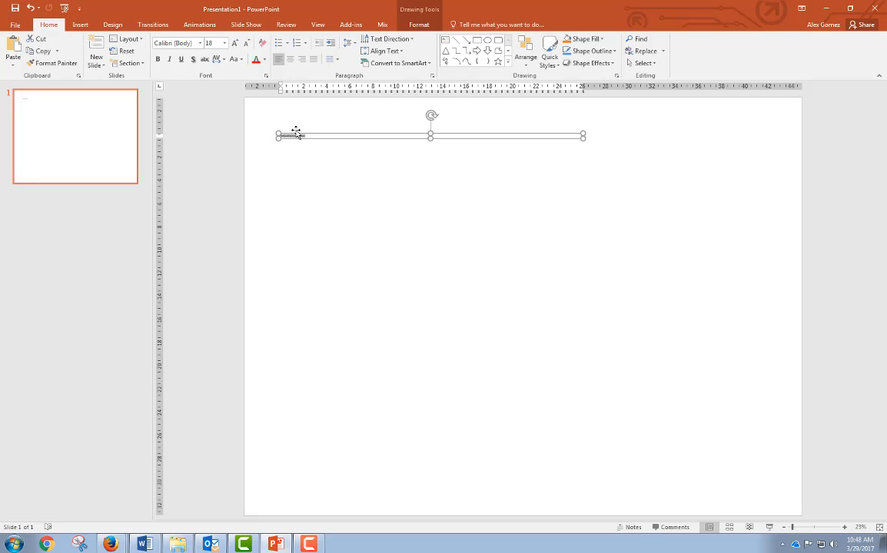
{"action": "left_click", "coordinate": [225, 43]}
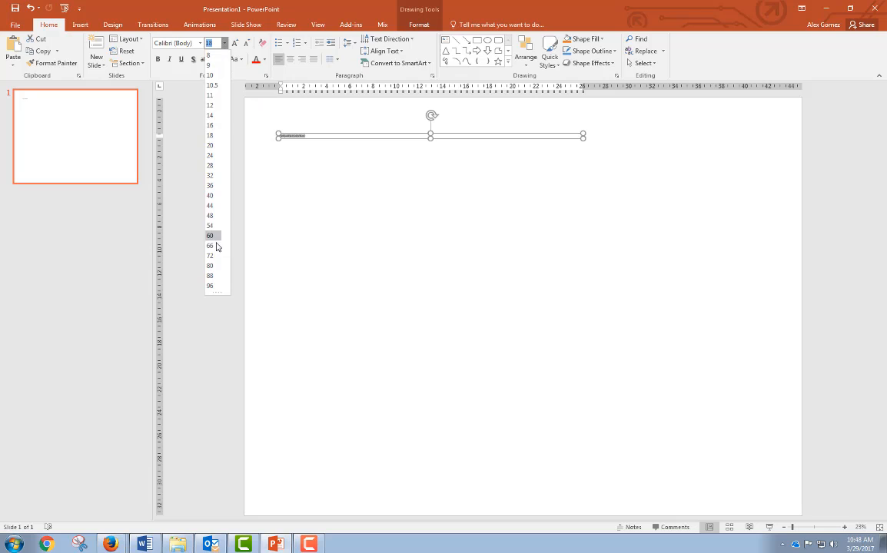
{"action": "left_click", "coordinate": [209, 255]}
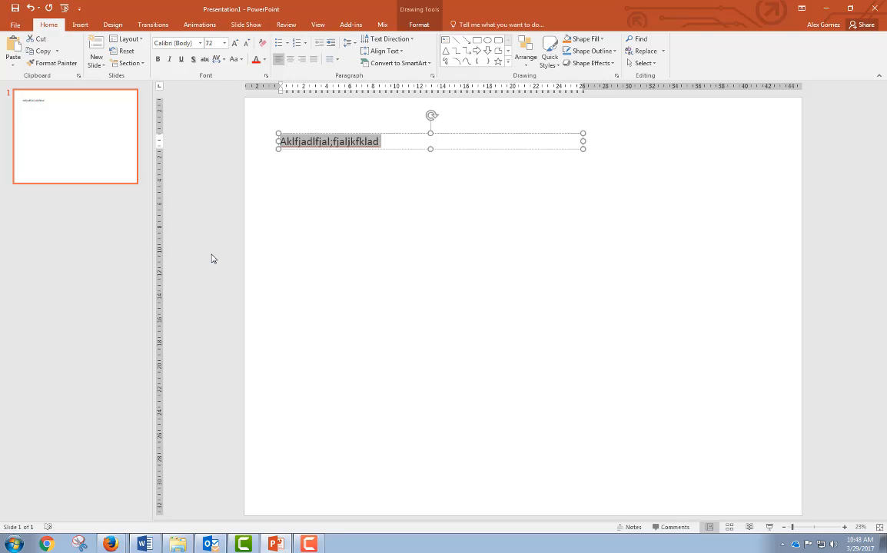
{"action": "mouse_move", "coordinate": [486, 255]}
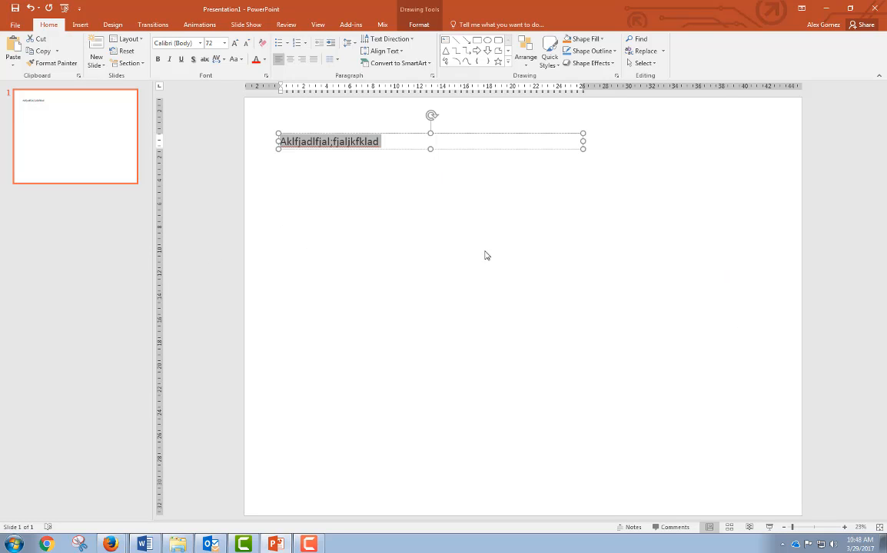
{"action": "mouse_move", "coordinate": [366, 230]}
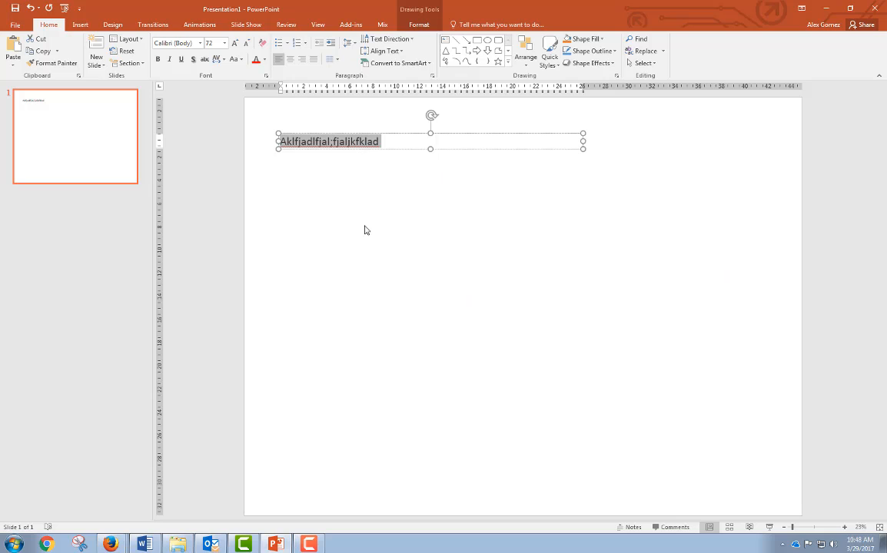
{"action": "mouse_move", "coordinate": [378, 152]}
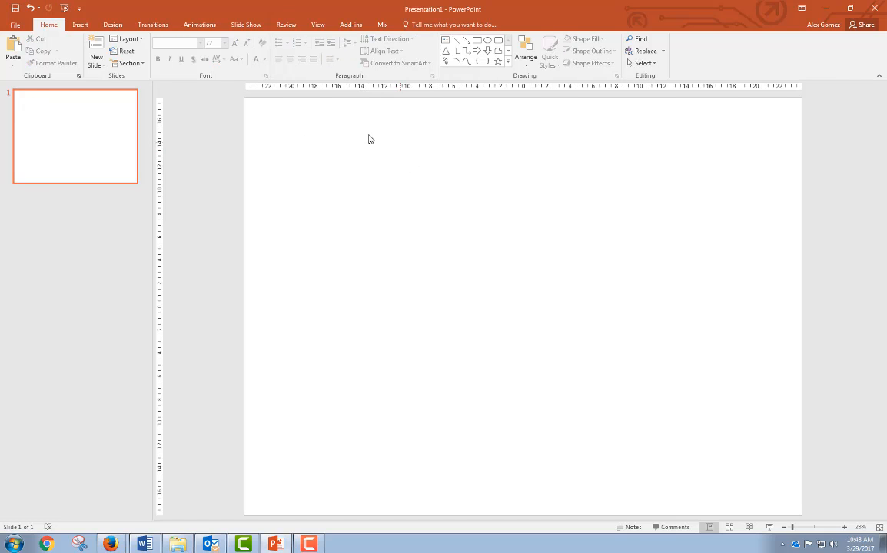
- Draw a large blue rectangle covering the upper-left part of the slide
{"action": "left_click", "coordinate": [80, 25]}
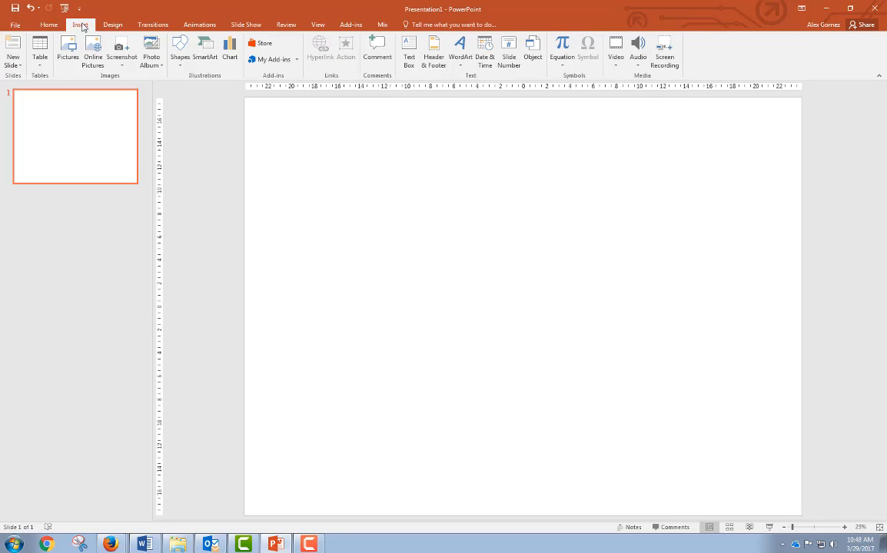
{"action": "mouse_move", "coordinate": [409, 50]}
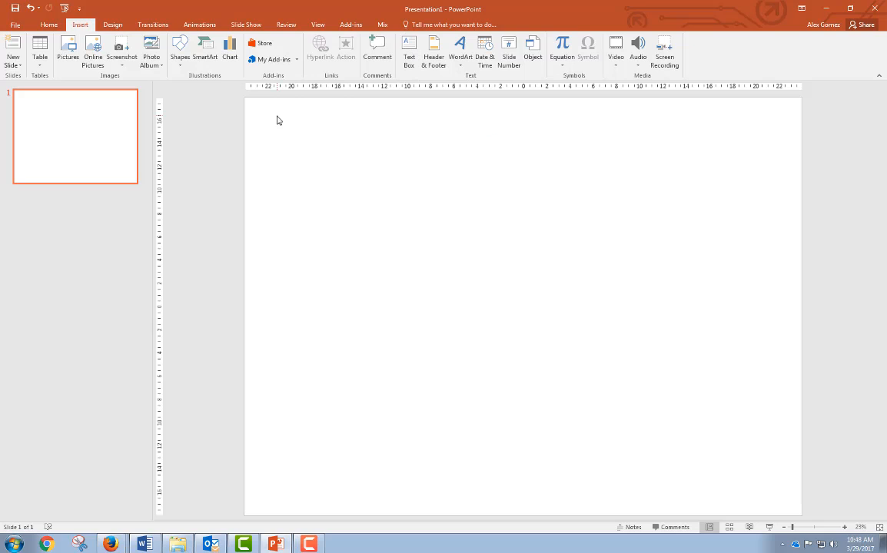
{"action": "mouse_move", "coordinate": [281, 80]}
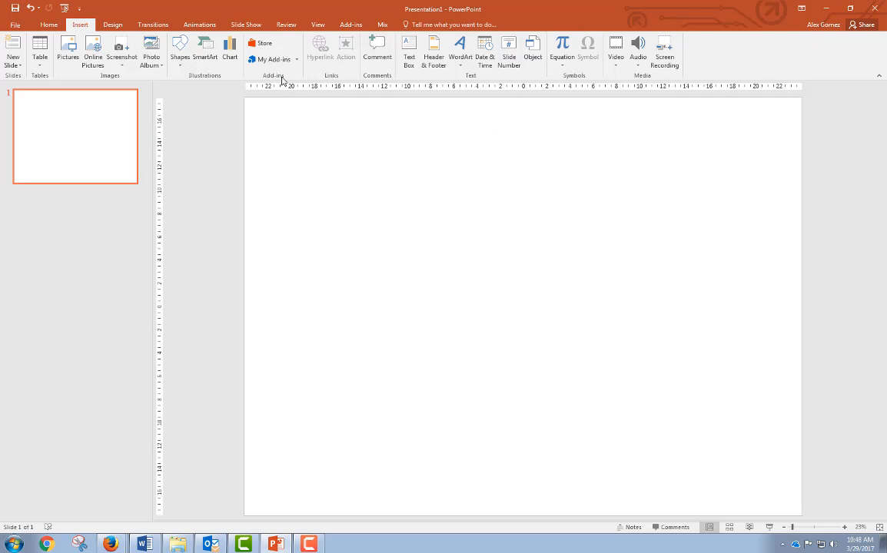
{"action": "left_click", "coordinate": [178, 49]}
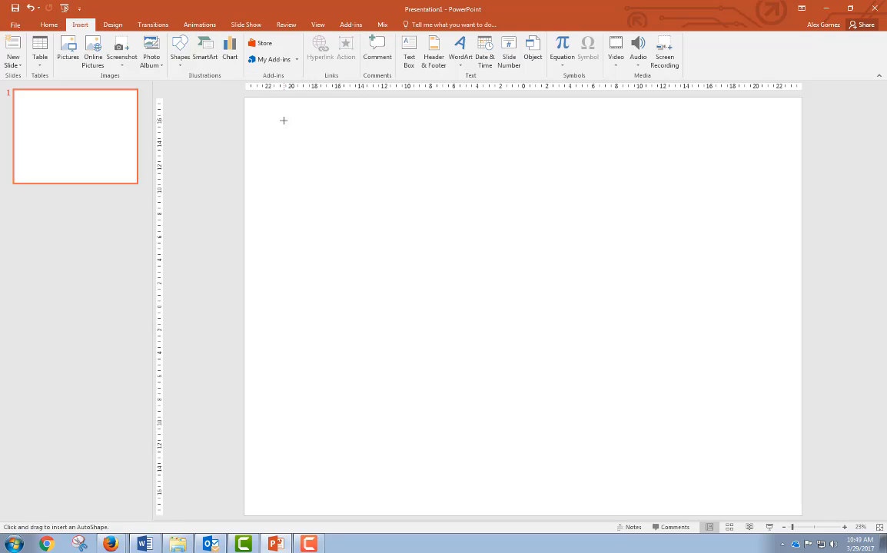
{"action": "left_click_drag", "start_coordinate": [282, 120], "coordinate": [567, 387]}
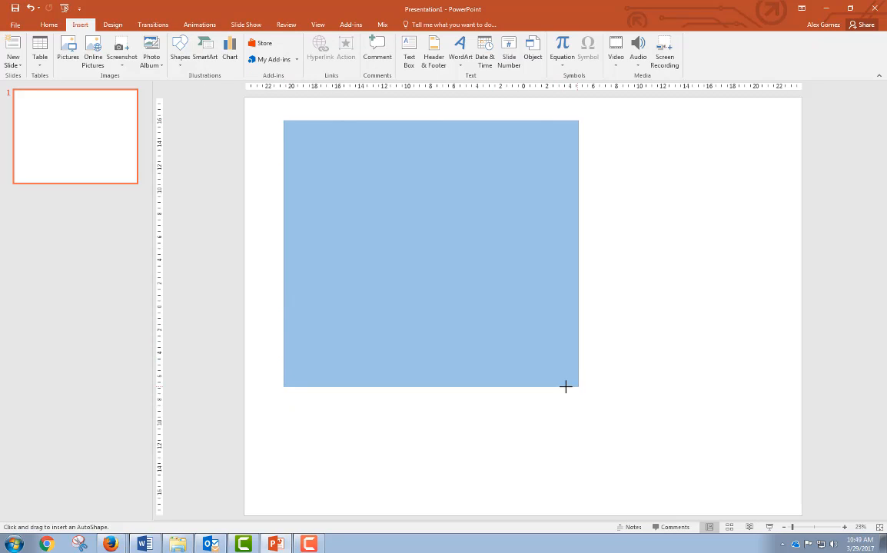
{"action": "left_click_drag", "start_coordinate": [283, 120], "coordinate": [566, 385]}
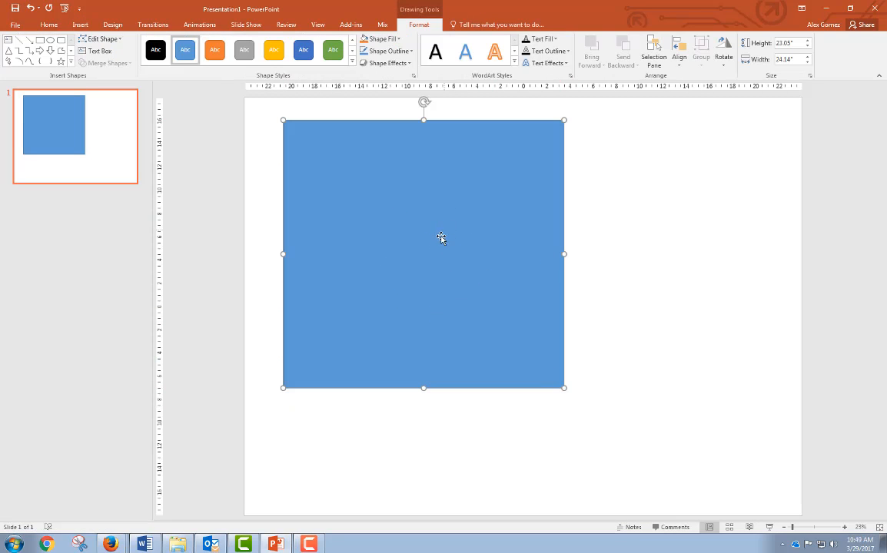
{"action": "mouse_move", "coordinate": [330, 175]}
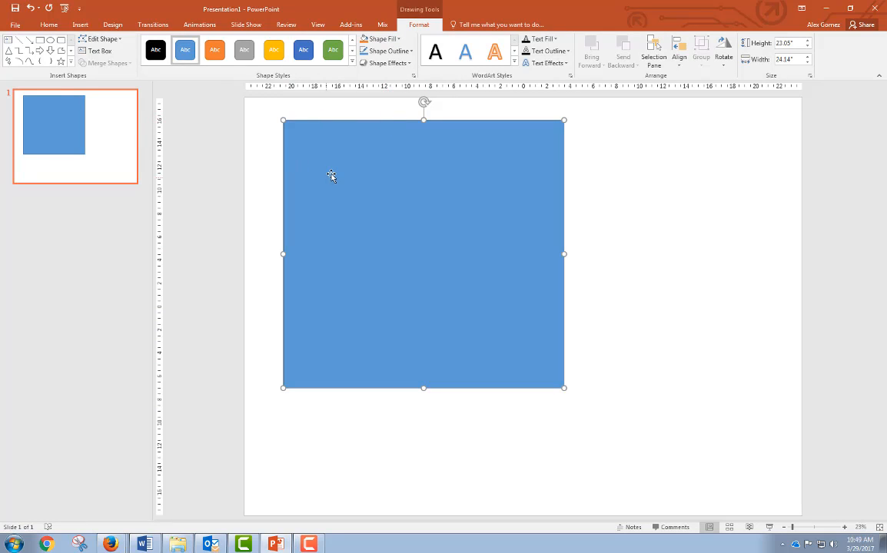
{"action": "mouse_move", "coordinate": [333, 148]}
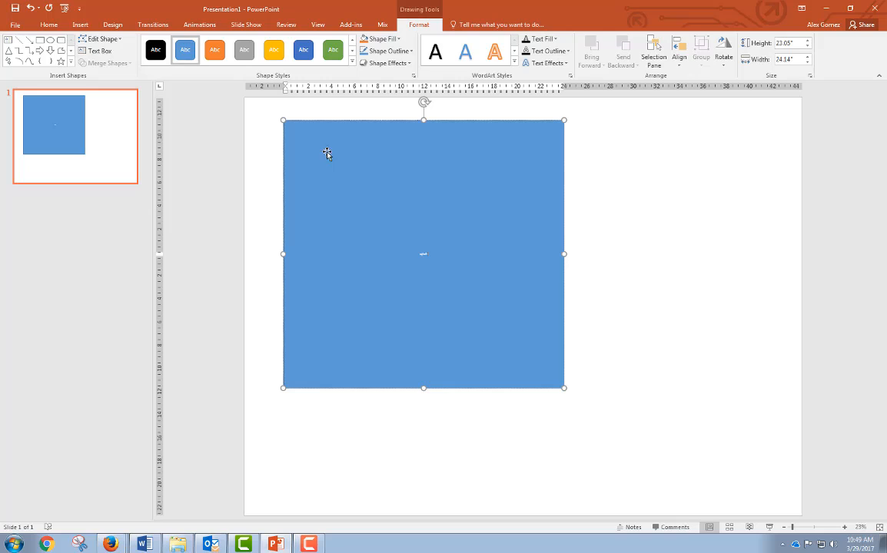
- Add sample text inside the blue rectangle and enlarge its font size
{"action": "double_click", "coordinate": [424, 255]}
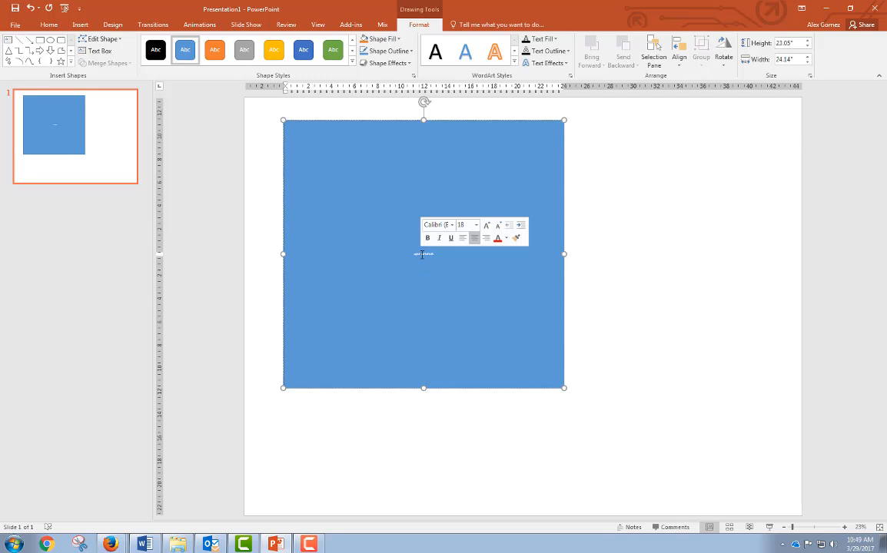
{"action": "left_click", "coordinate": [475, 225]}
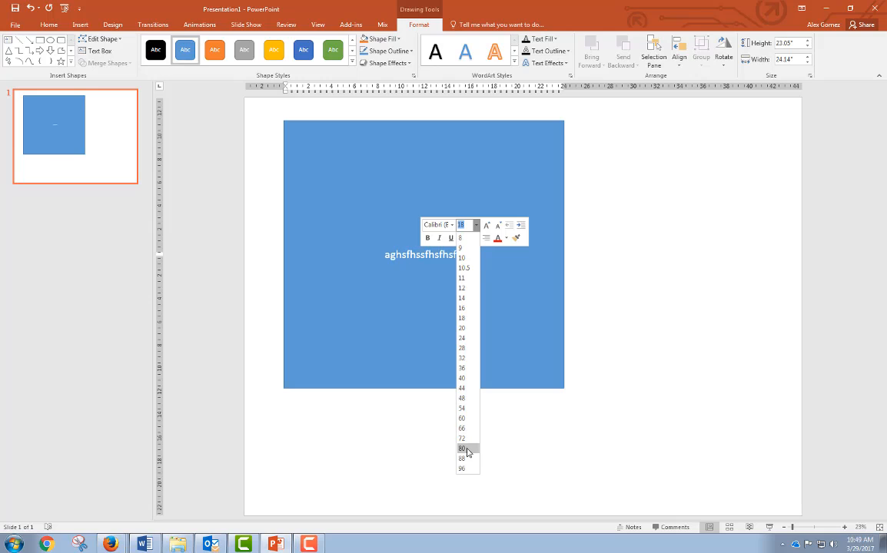
{"action": "left_click", "coordinate": [461, 449]}
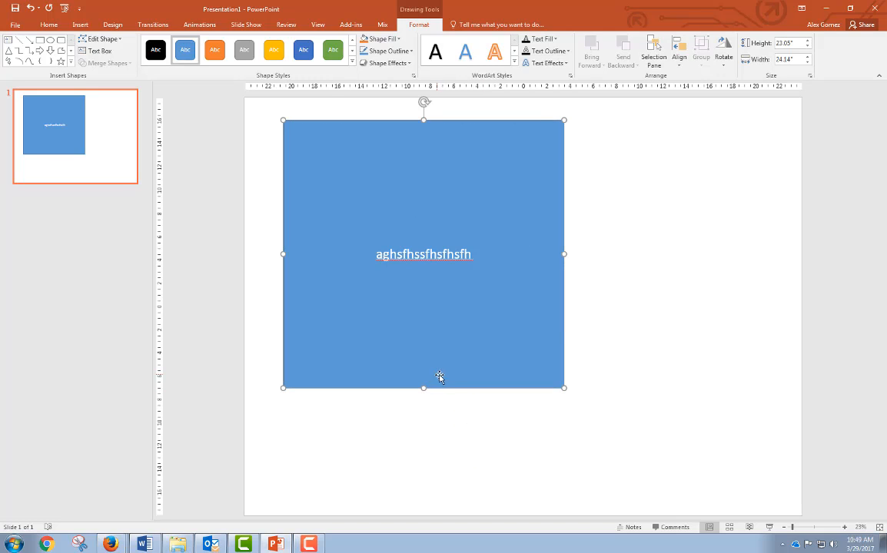
{"action": "mouse_move", "coordinate": [499, 397]}
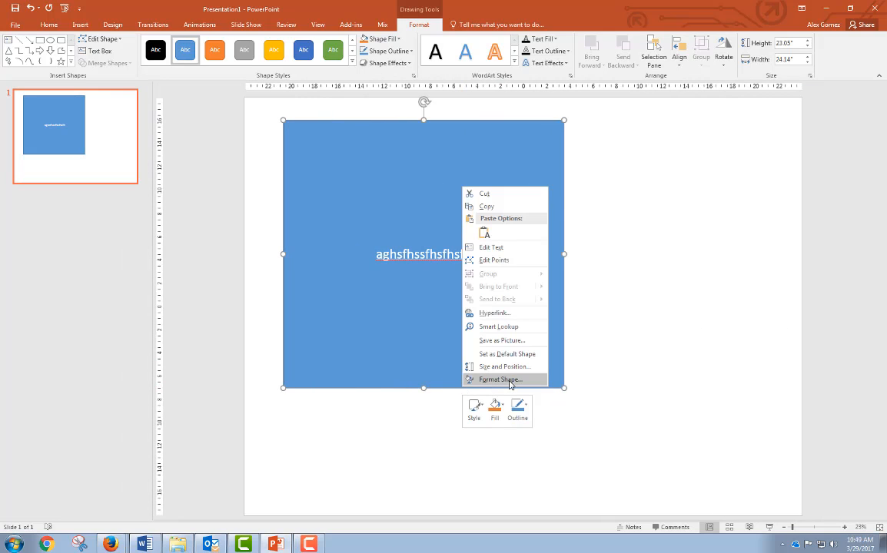
- In Format Shape, review the rectangle's fill options, keeping a solid fill
{"action": "left_click", "coordinate": [500, 378]}
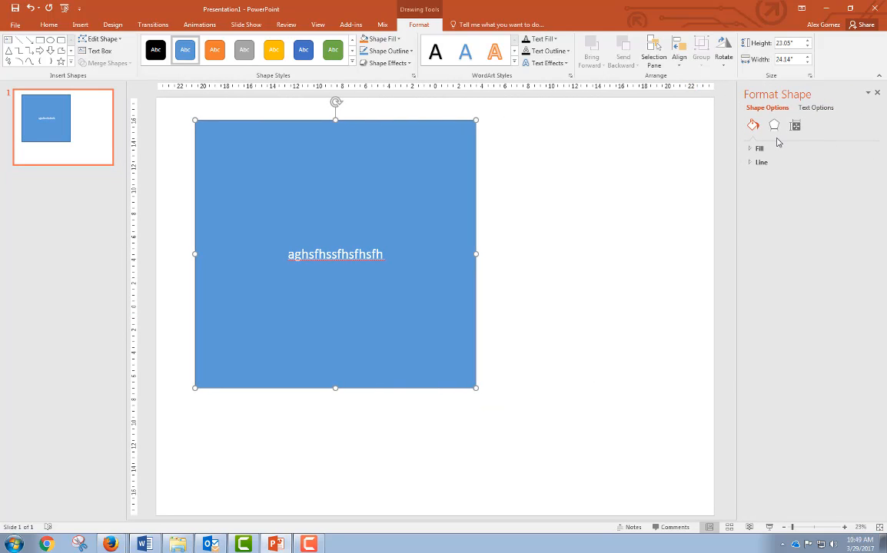
{"action": "mouse_move", "coordinate": [731, 191]}
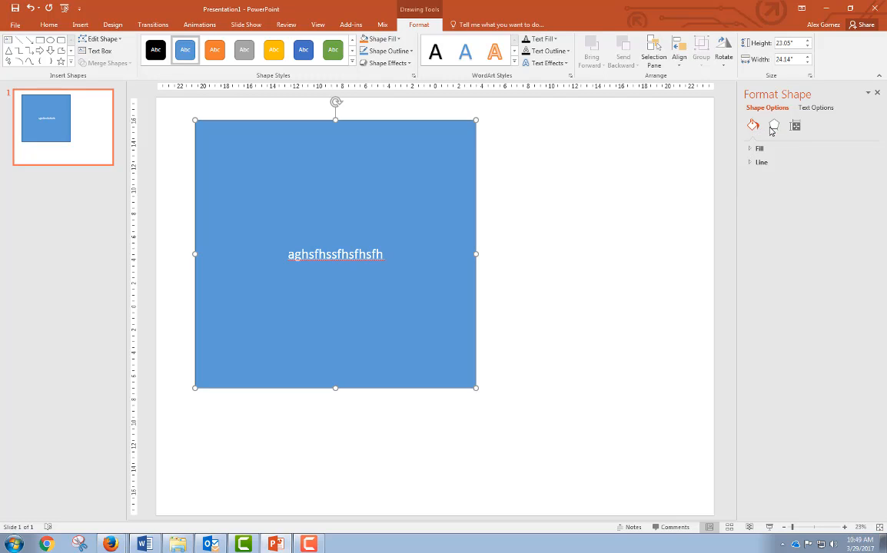
{"action": "mouse_move", "coordinate": [795, 126]}
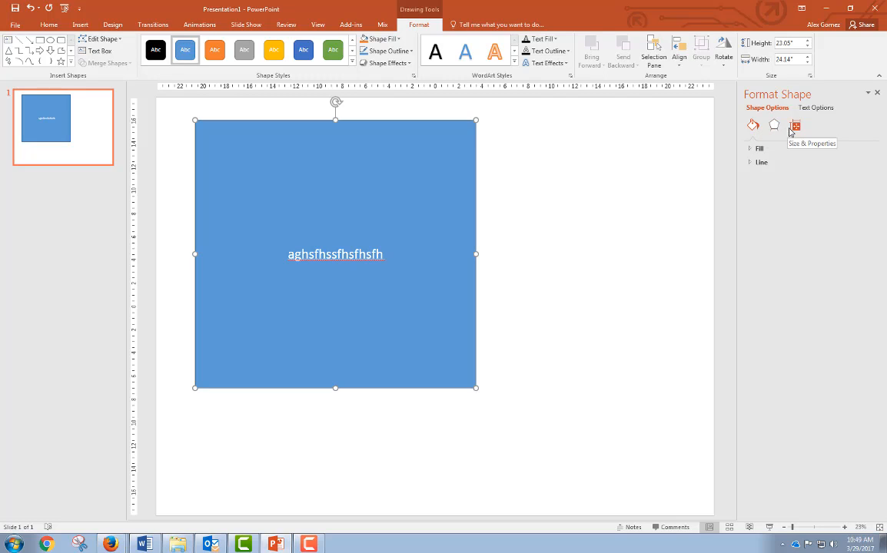
{"action": "mouse_move", "coordinate": [796, 129]}
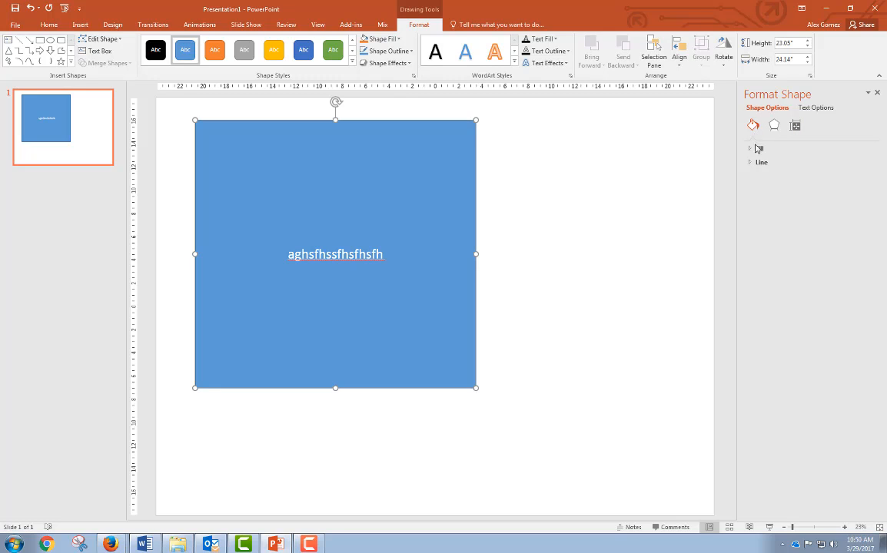
{"action": "left_click", "coordinate": [750, 148]}
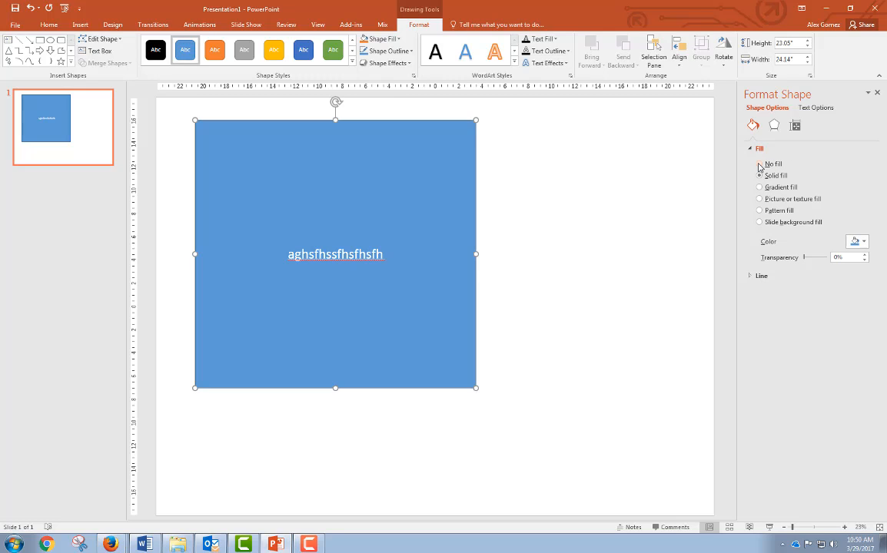
{"action": "left_click", "coordinate": [760, 163]}
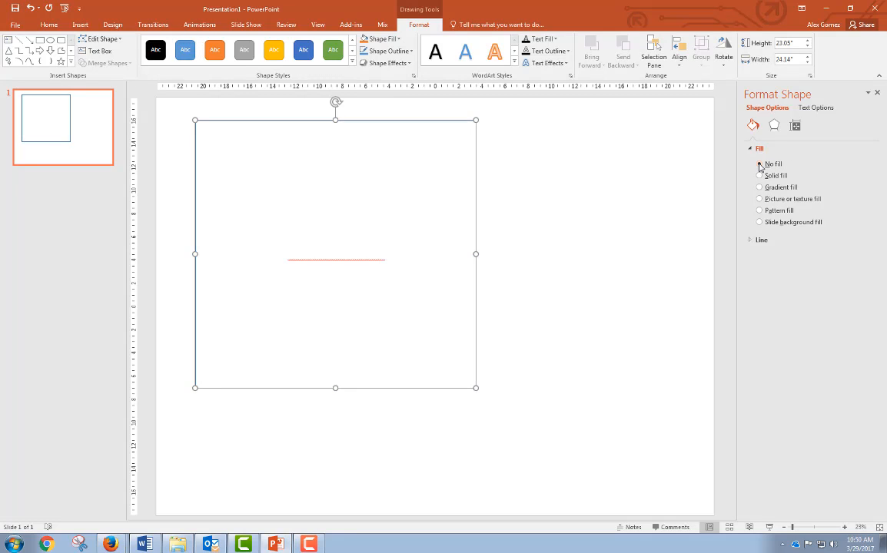
{"action": "left_click", "coordinate": [760, 175]}
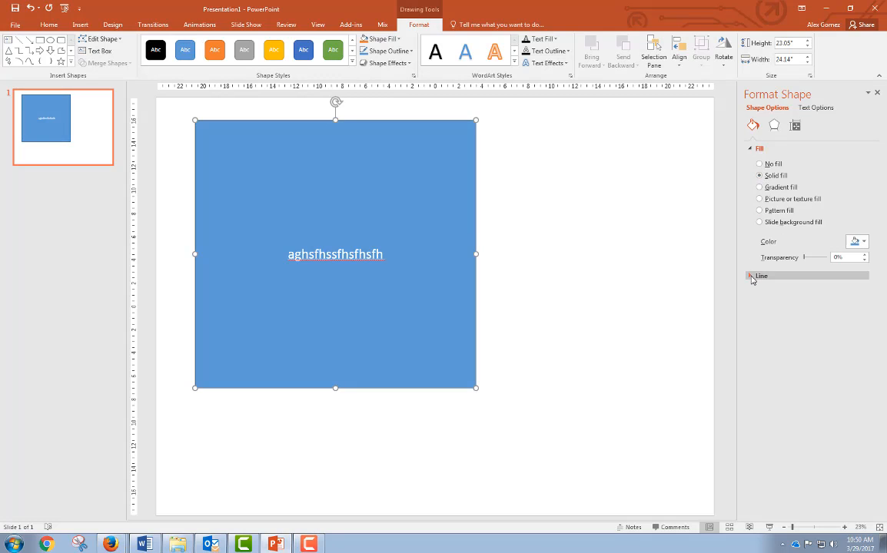
- Give the shape a solid outline and adjust its width thinner then thicker
{"action": "left_click", "coordinate": [761, 277]}
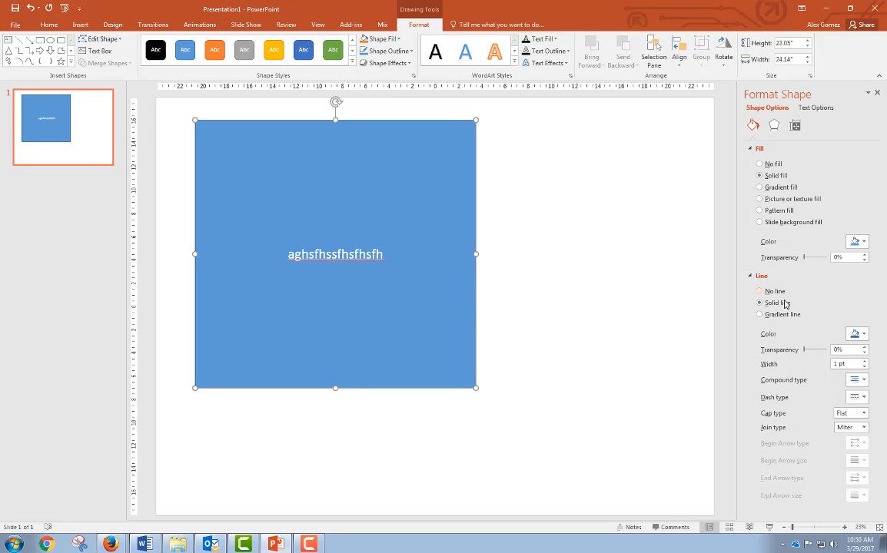
{"action": "left_click", "coordinate": [759, 290]}
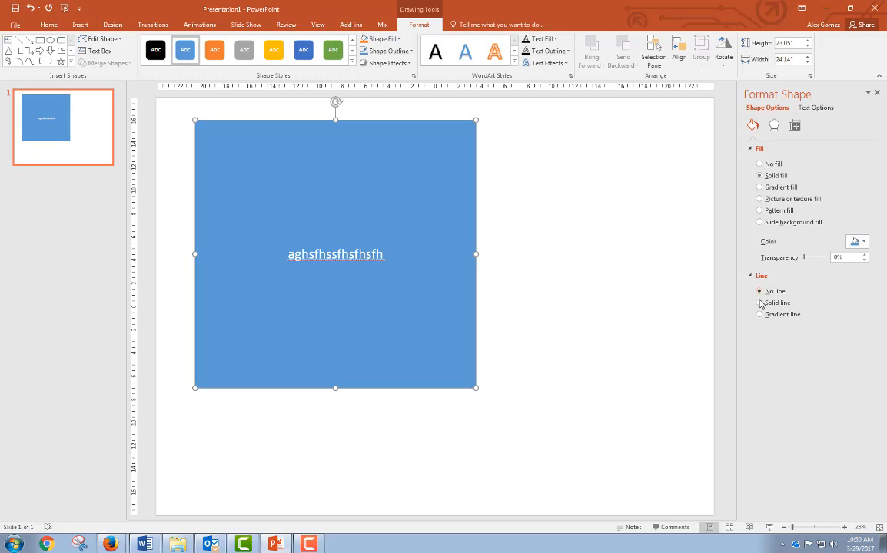
{"action": "left_click", "coordinate": [759, 302]}
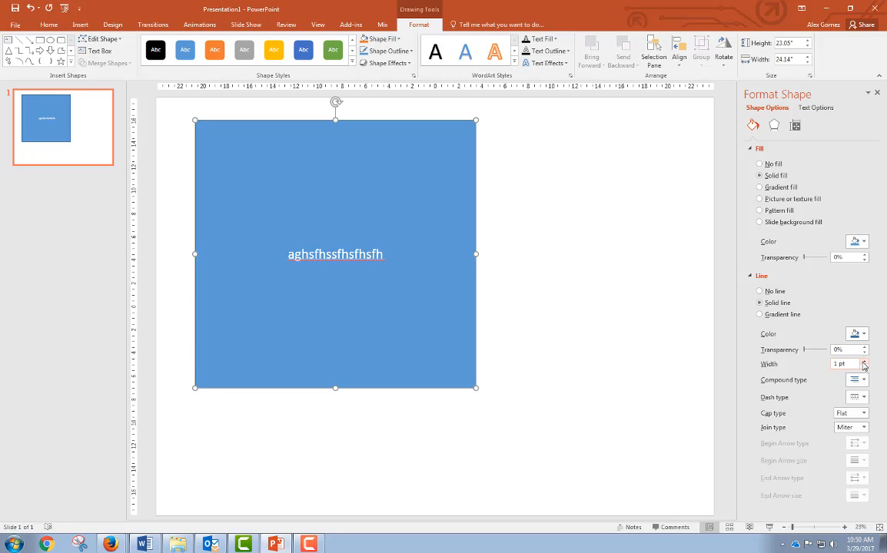
{"action": "left_click", "coordinate": [864, 361]}
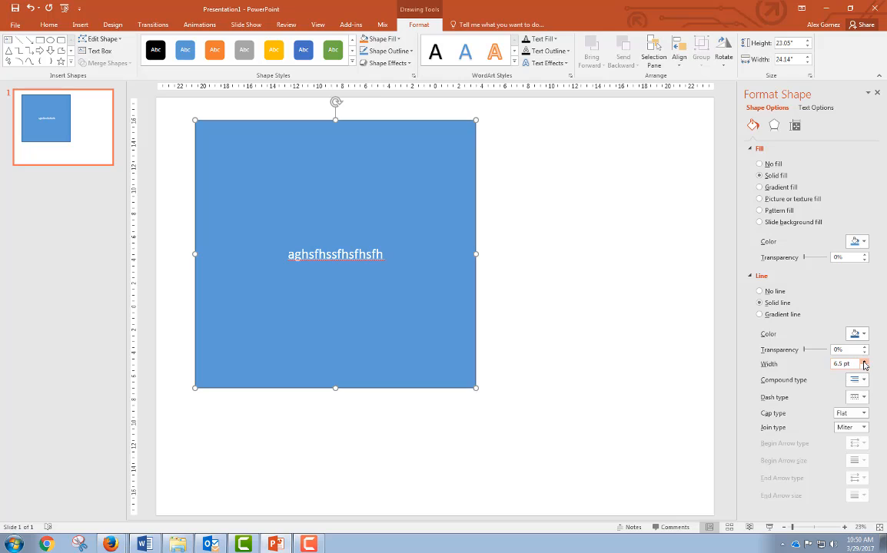
{"action": "left_click", "coordinate": [864, 334]}
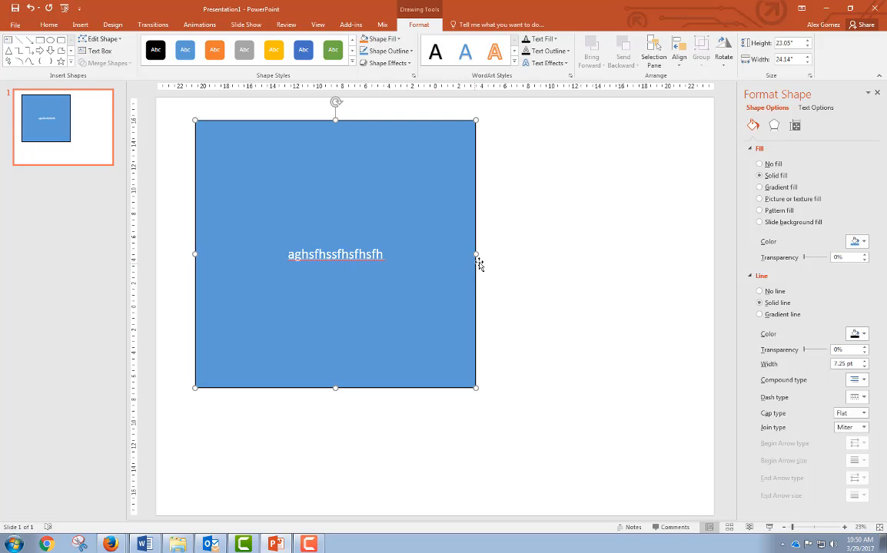
{"action": "mouse_move", "coordinate": [412, 237]}
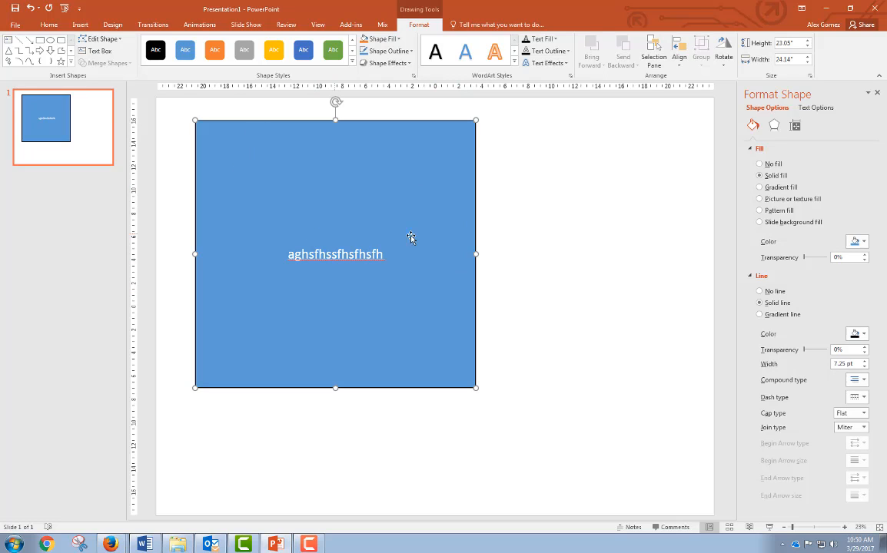
{"action": "mouse_move", "coordinate": [528, 226]}
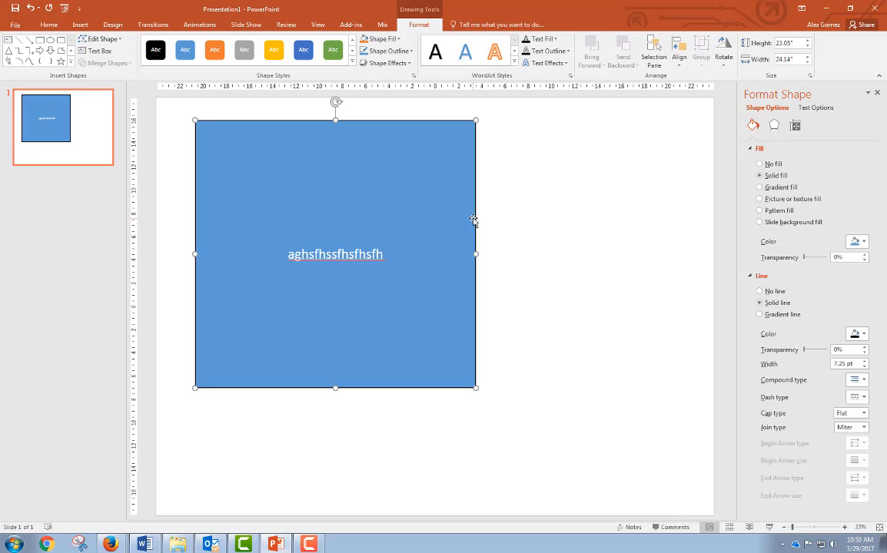
{"action": "mouse_move", "coordinate": [813, 192]}
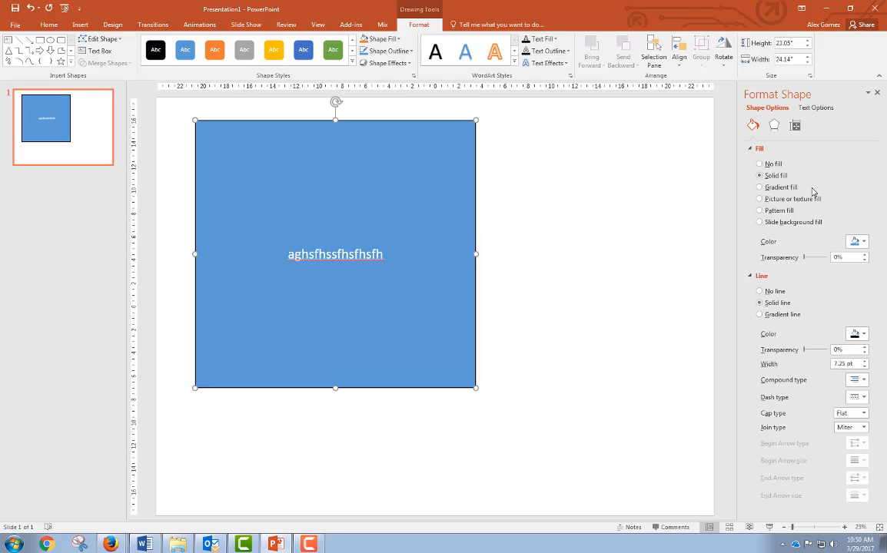
- Review the shape's Size, Position and Text Box sections under Size & Properties
{"action": "left_click", "coordinate": [796, 126]}
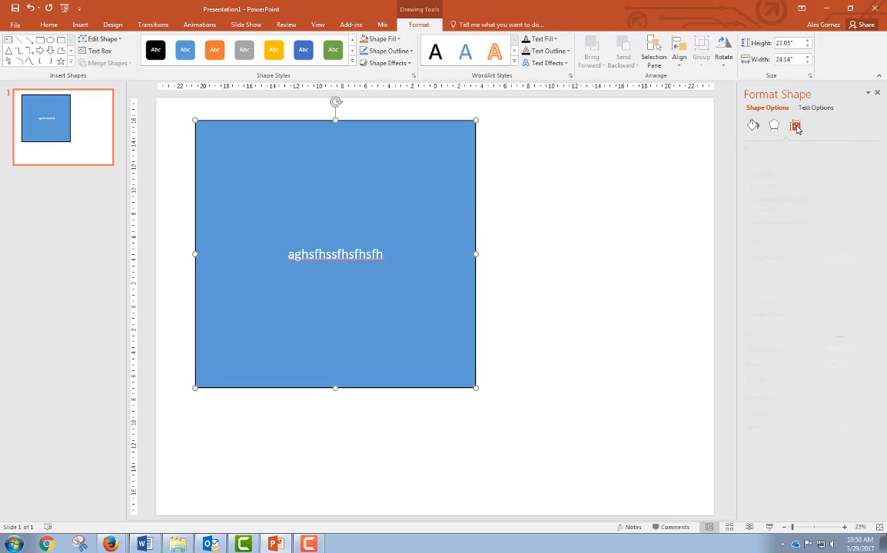
{"action": "left_click", "coordinate": [796, 126]}
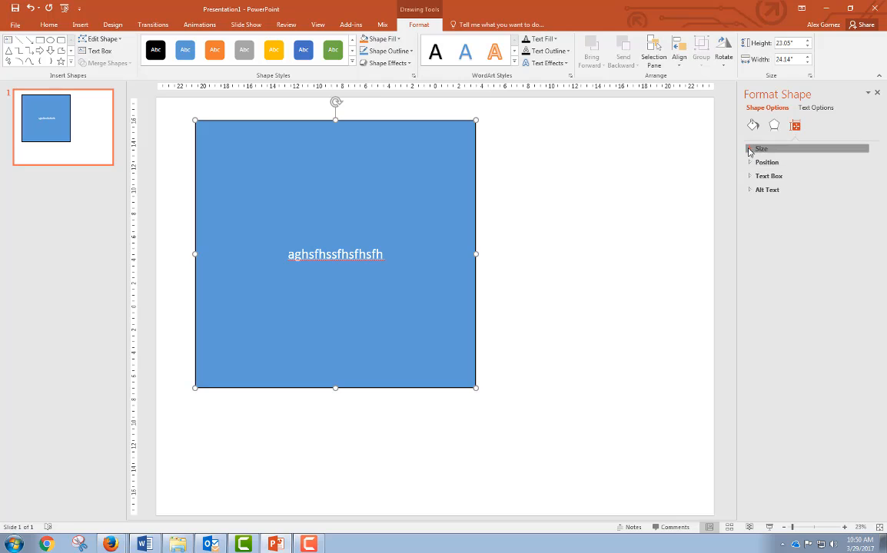
{"action": "left_click", "coordinate": [750, 149]}
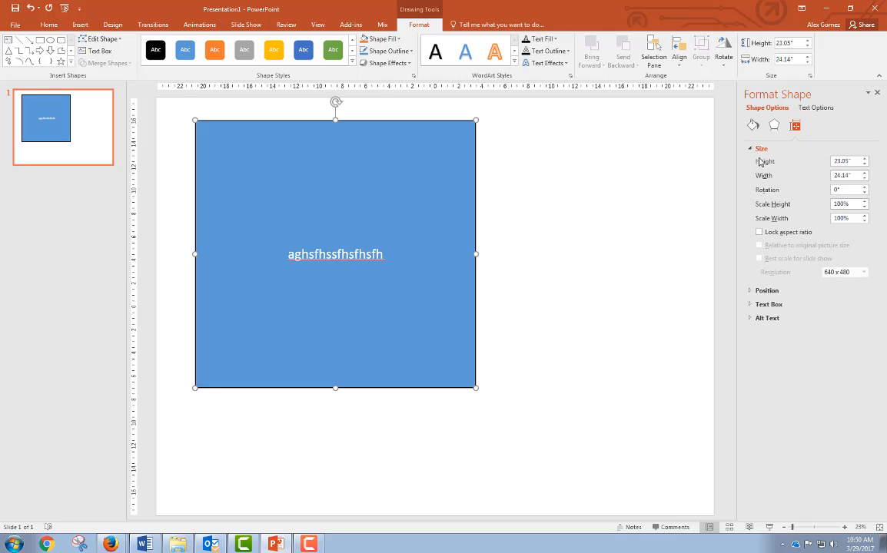
{"action": "left_click", "coordinate": [761, 148]}
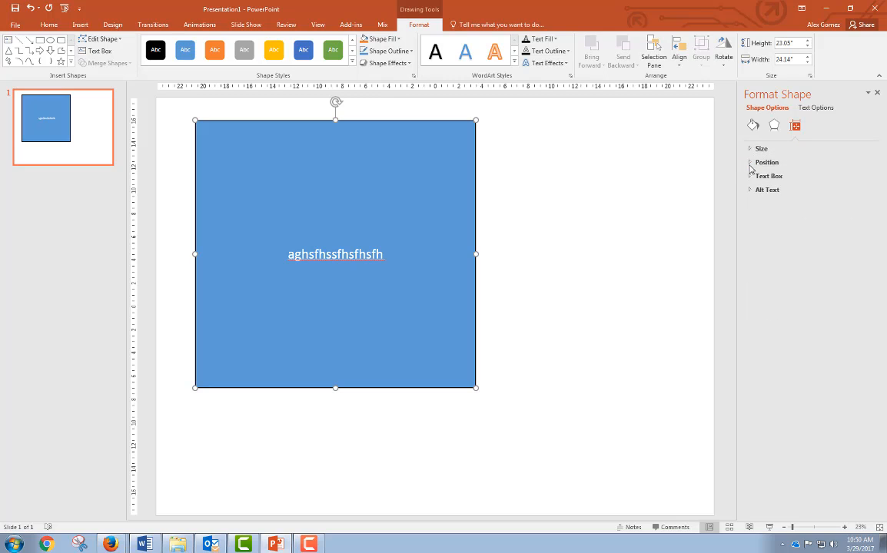
{"action": "left_click", "coordinate": [750, 163]}
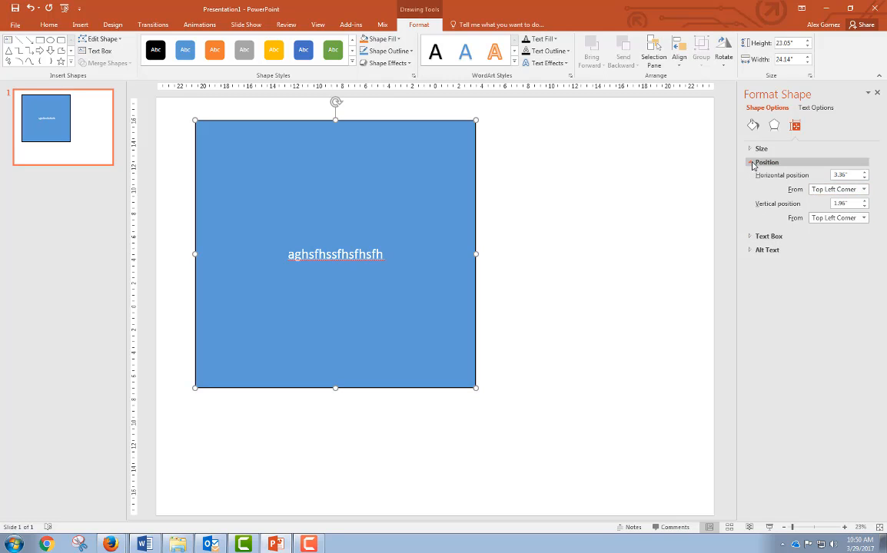
{"action": "left_click", "coordinate": [766, 162]}
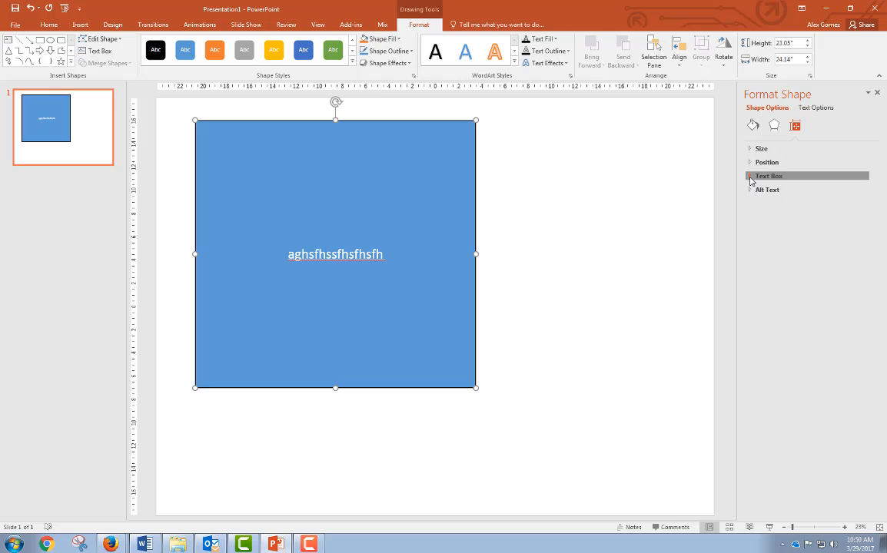
{"action": "left_click", "coordinate": [769, 176]}
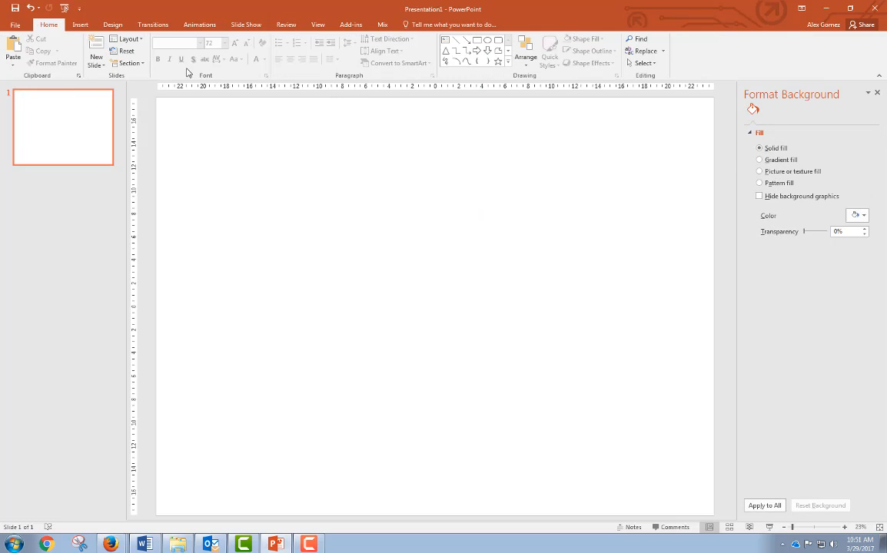
{"action": "left_click", "coordinate": [79, 24]}
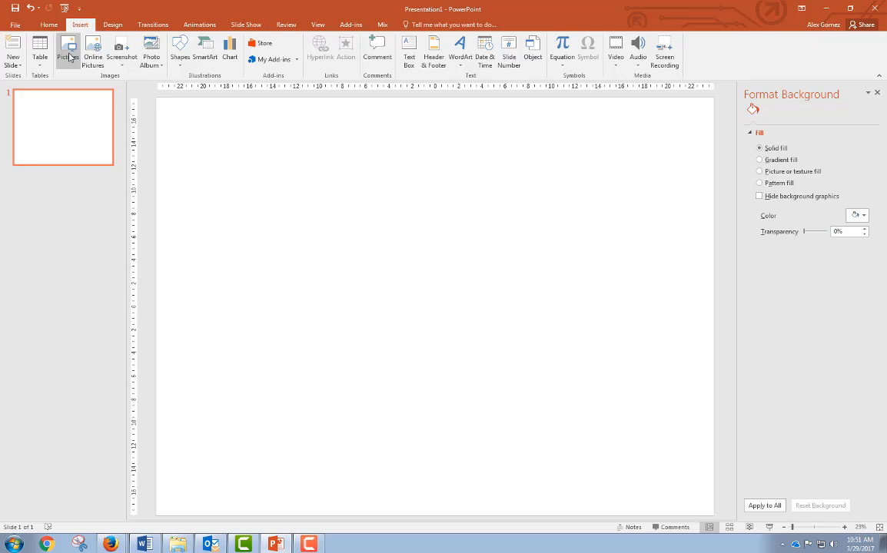
{"action": "left_click", "coordinate": [67, 48]}
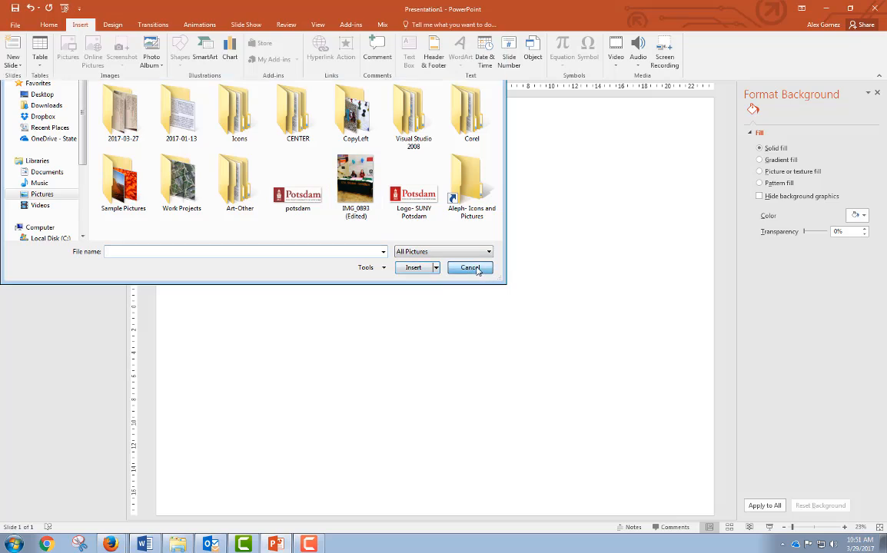
{"action": "left_click", "coordinate": [471, 267]}
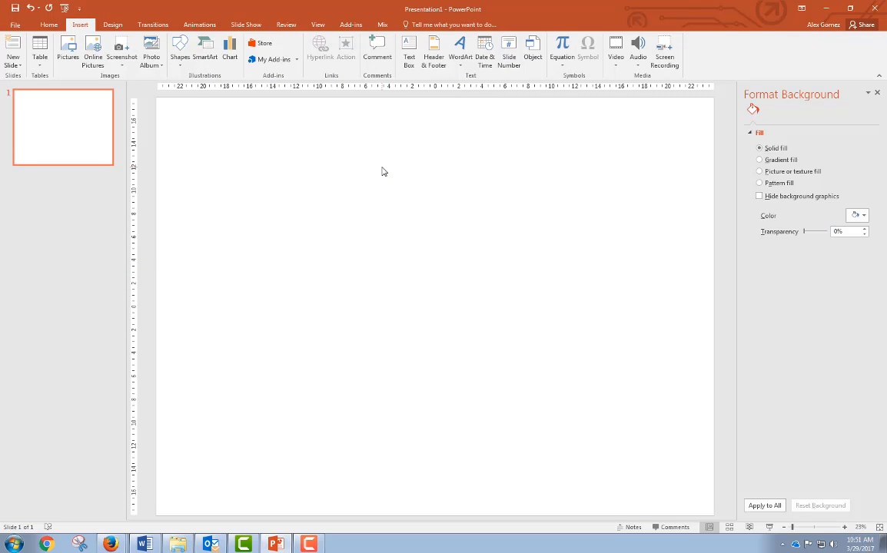
{"action": "mouse_move", "coordinate": [336, 172]}
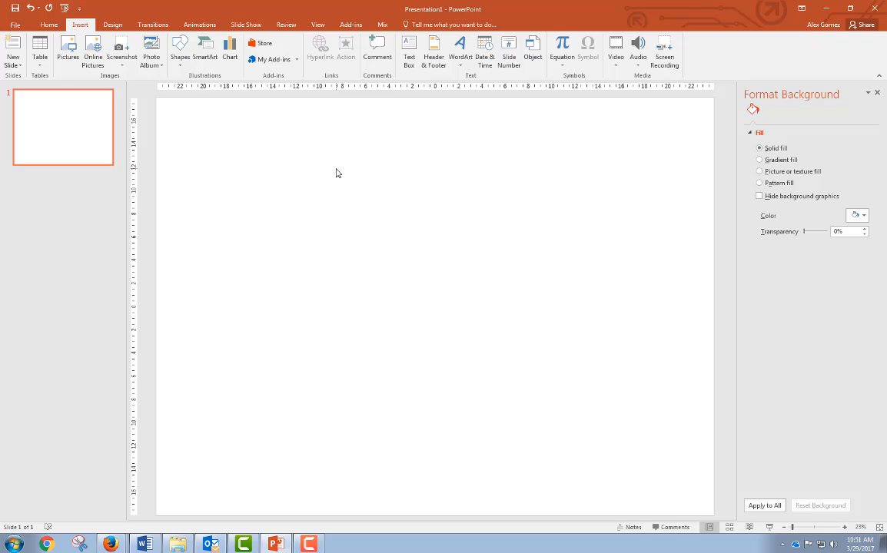
{"action": "mouse_move", "coordinate": [377, 224]}
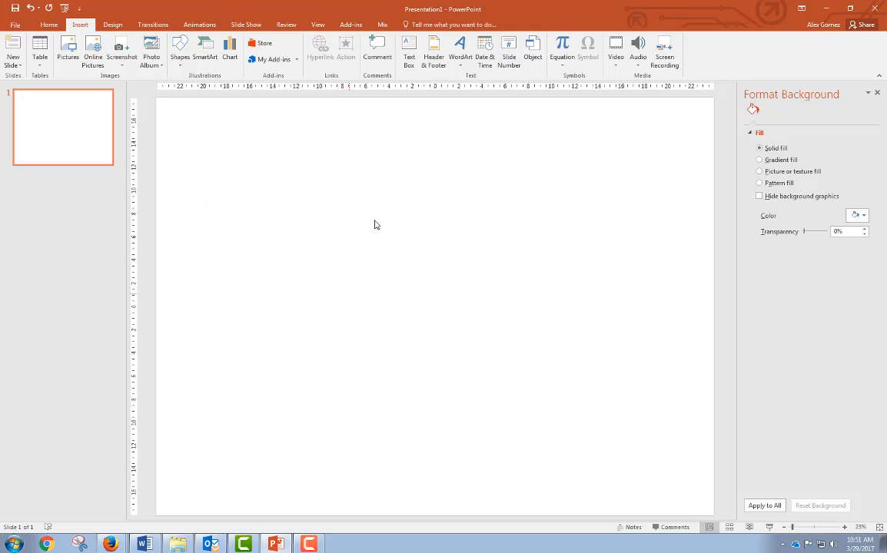
{"action": "mouse_move", "coordinate": [366, 310]}
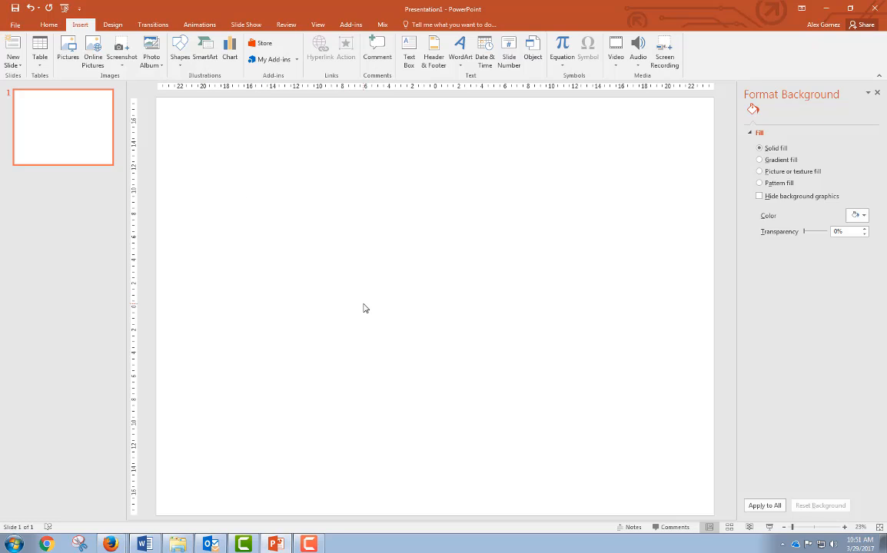
- Set the slide background to a solid Orange, Accent 2, Lighter 80% fill
{"action": "left_click", "coordinate": [112, 25]}
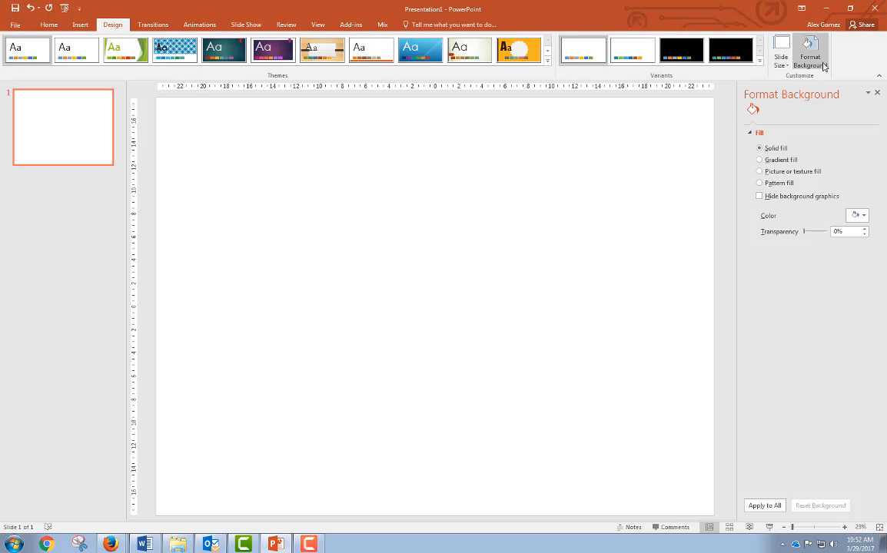
{"action": "mouse_move", "coordinate": [809, 58]}
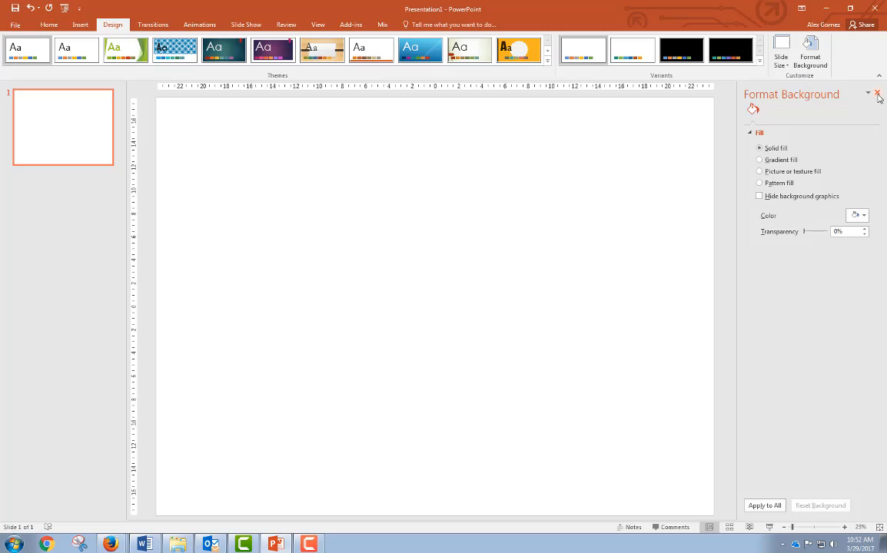
{"action": "left_click", "coordinate": [878, 93]}
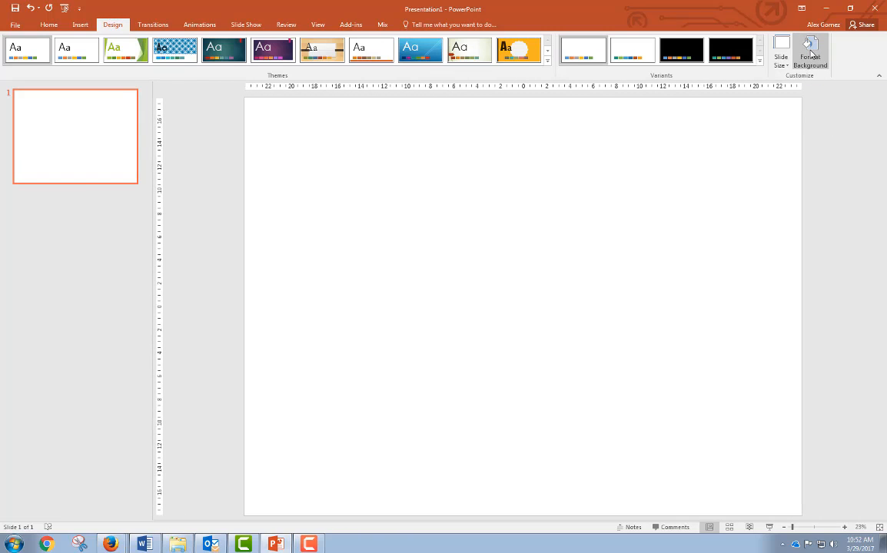
{"action": "left_click", "coordinate": [811, 54]}
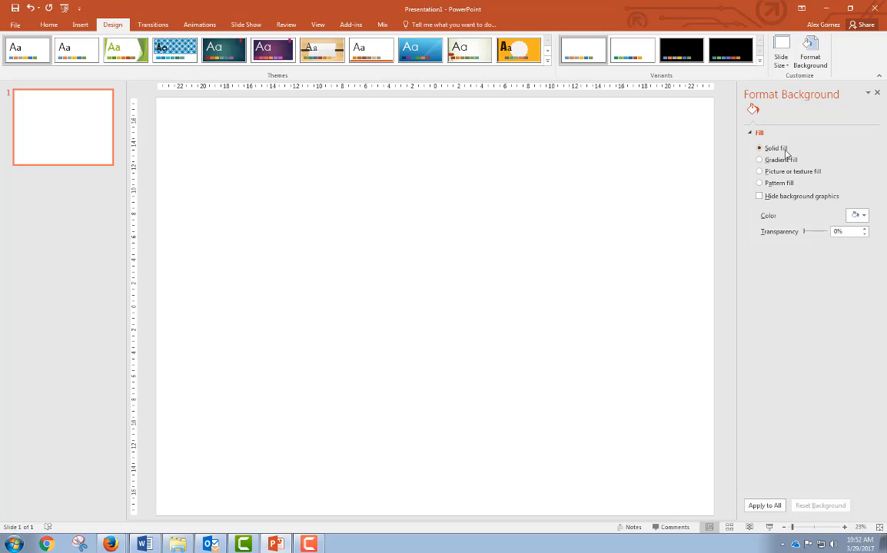
{"action": "left_click", "coordinate": [864, 215]}
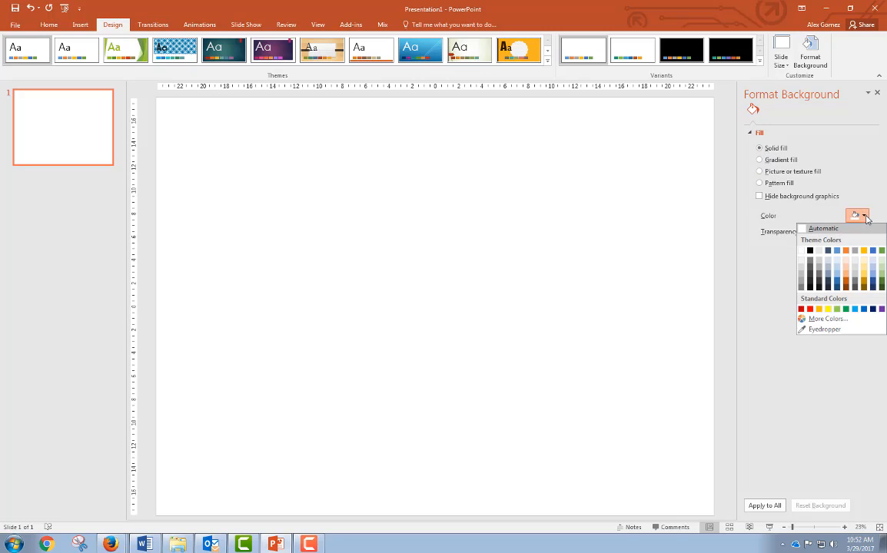
{"action": "mouse_move", "coordinate": [846, 267]}
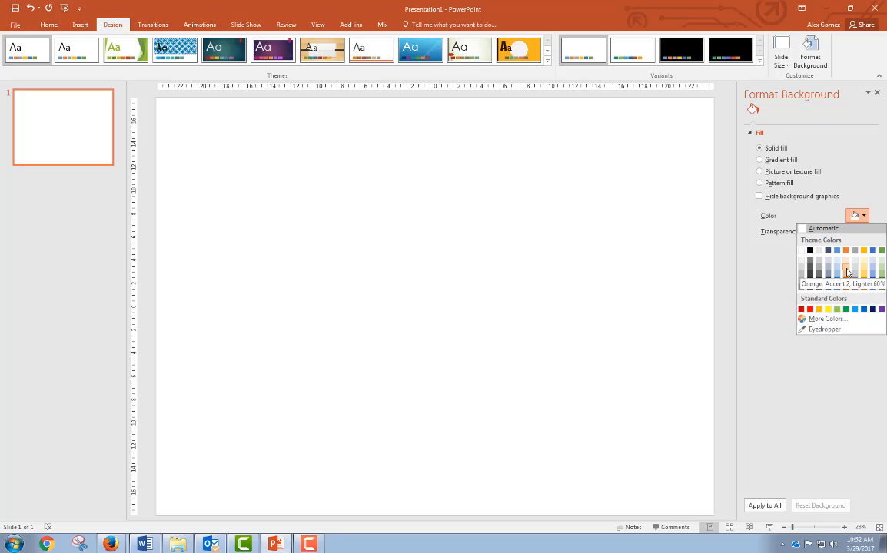
{"action": "left_click", "coordinate": [845, 272]}
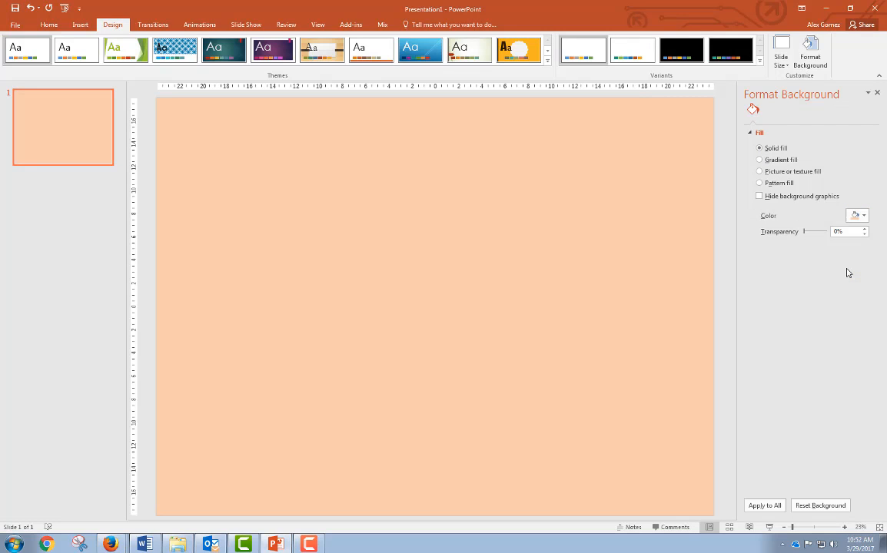